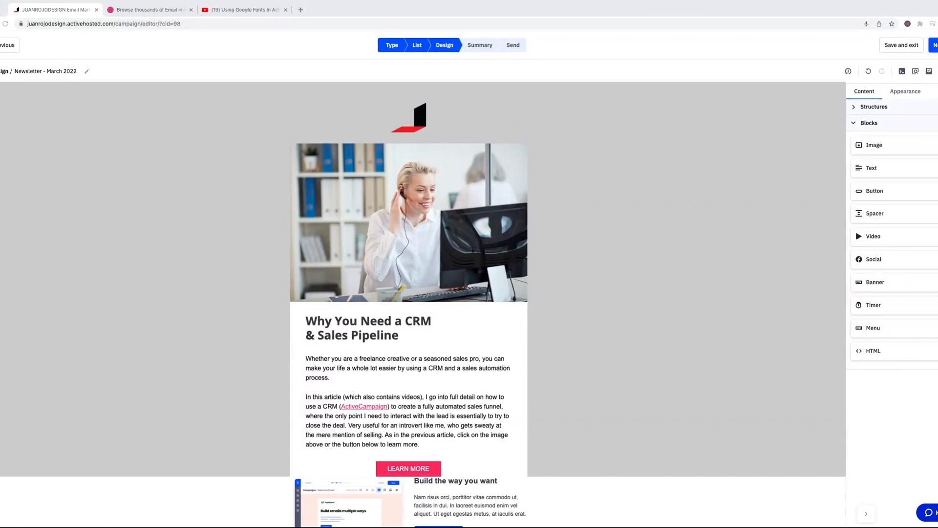
{"action": "mouse_move", "coordinate": [609, 356]}
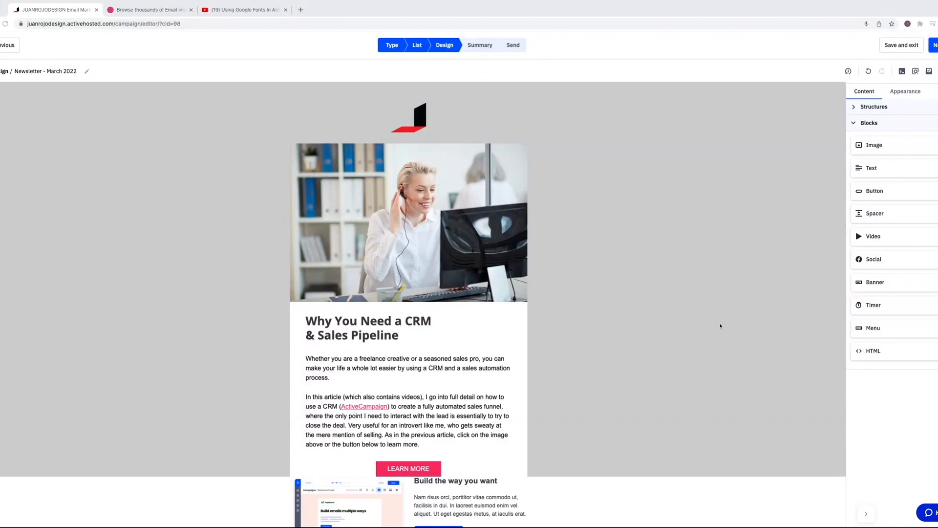
{"action": "mouse_move", "coordinate": [714, 312]}
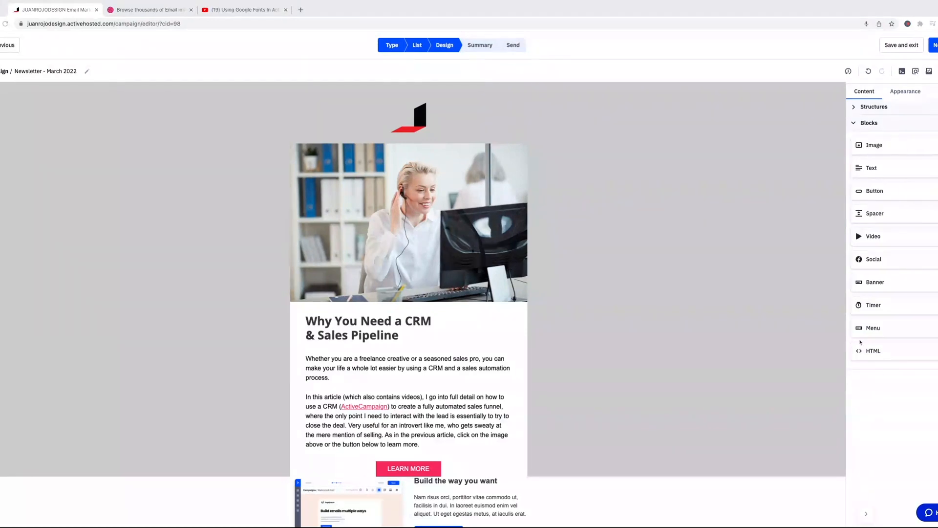
{"action": "mouse_move", "coordinate": [881, 423]}
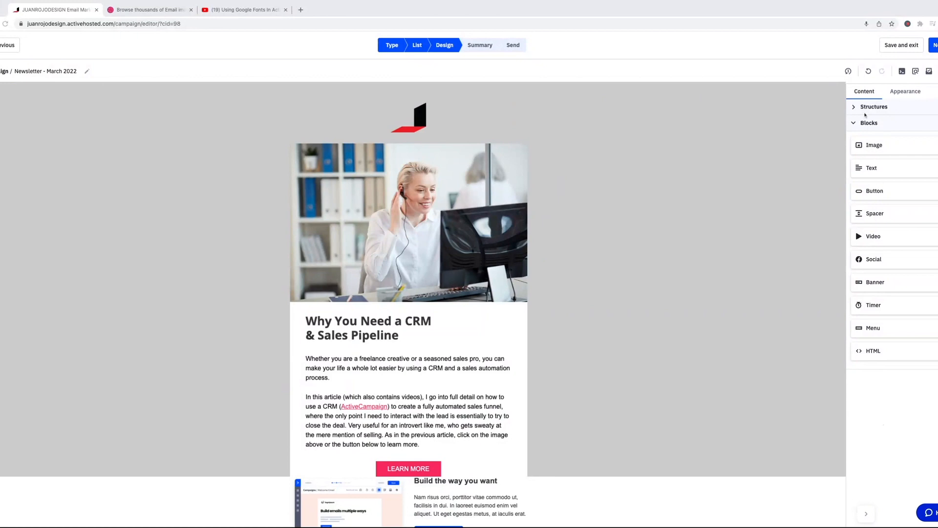
Expand Structures in the Content panel to list the available column layouts.
{"action": "left_click", "coordinate": [874, 107]}
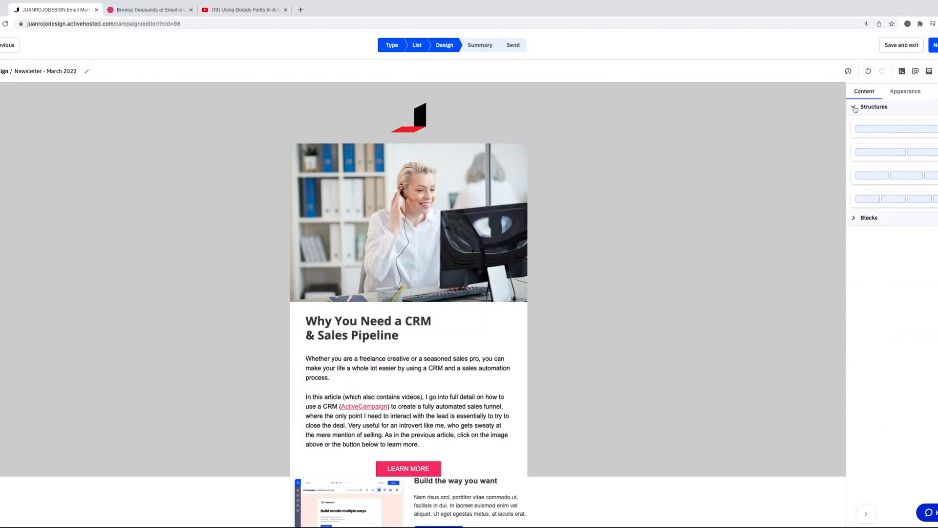
{"action": "left_click", "coordinate": [854, 107]}
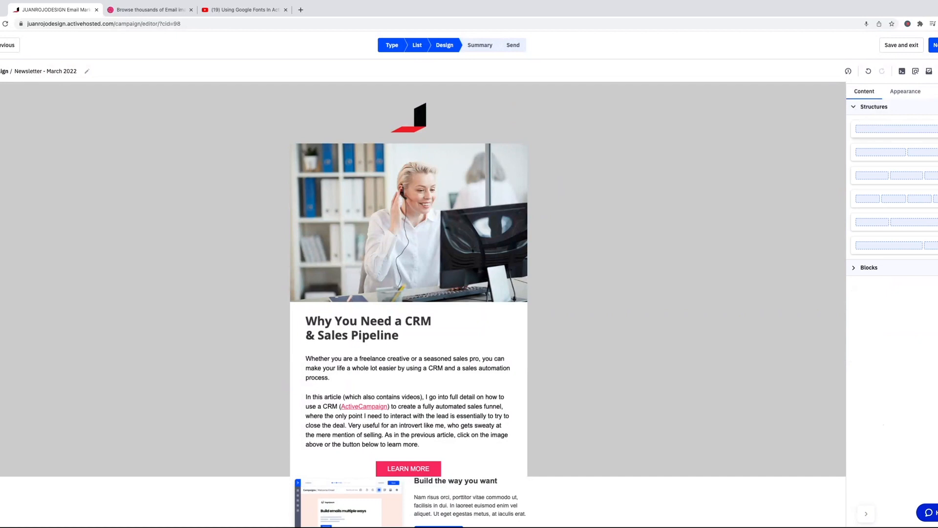
{"action": "mouse_move", "coordinate": [868, 199]}
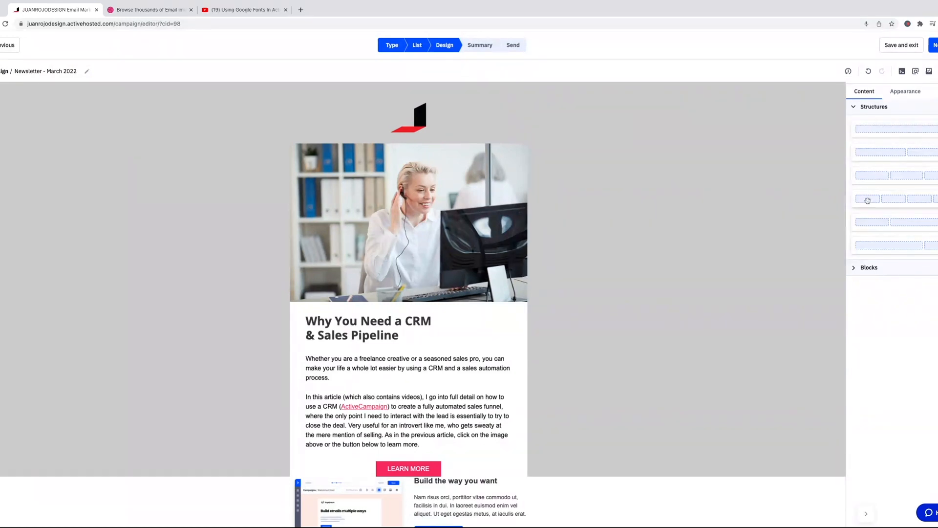
{"action": "mouse_move", "coordinate": [908, 231]}
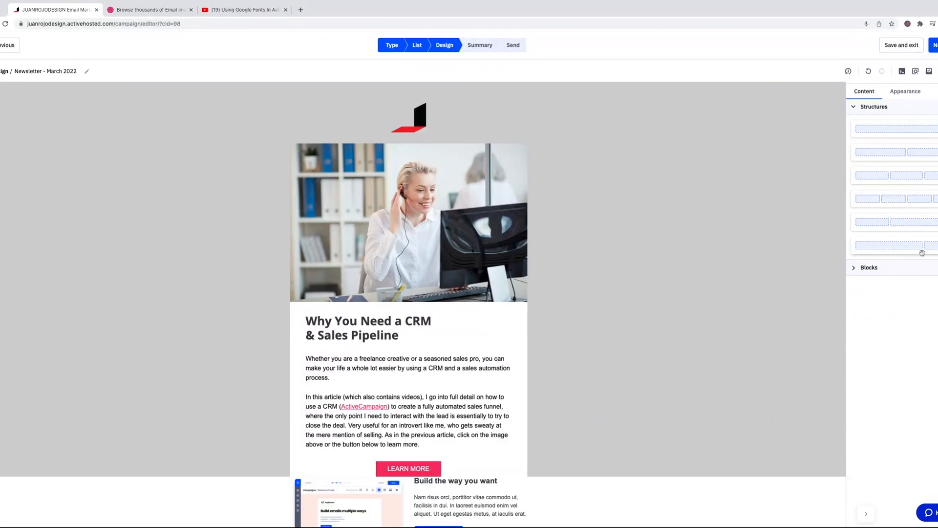
{"action": "mouse_move", "coordinate": [921, 252]}
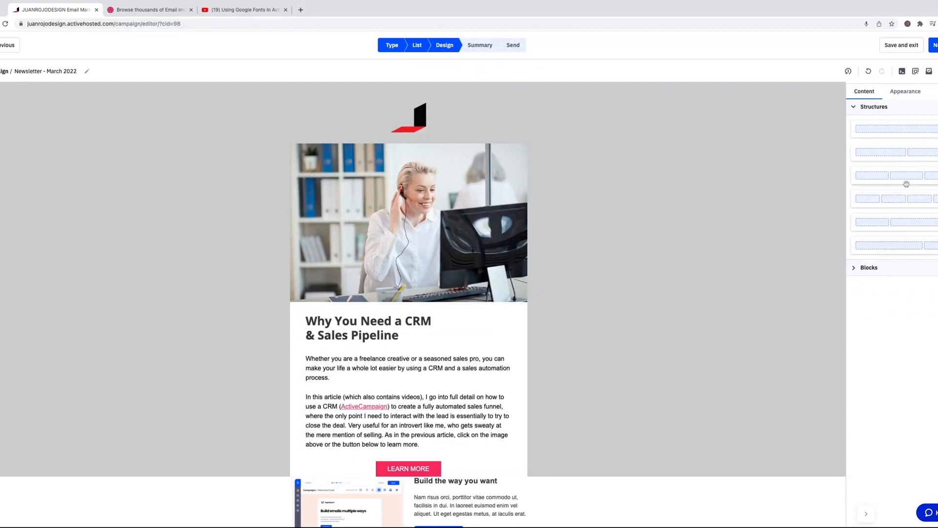
{"action": "mouse_move", "coordinate": [929, 205]}
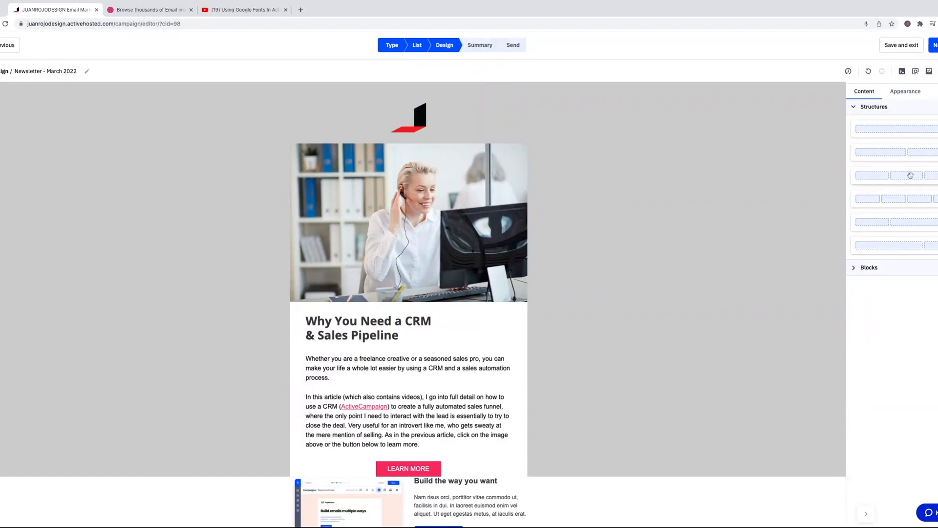
{"action": "mouse_move", "coordinate": [884, 153]}
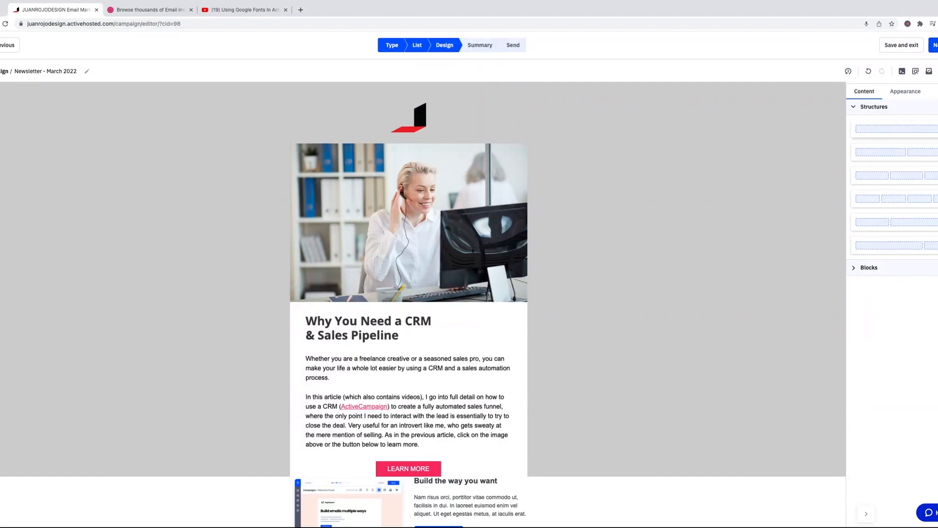
{"action": "mouse_move", "coordinate": [649, 416]}
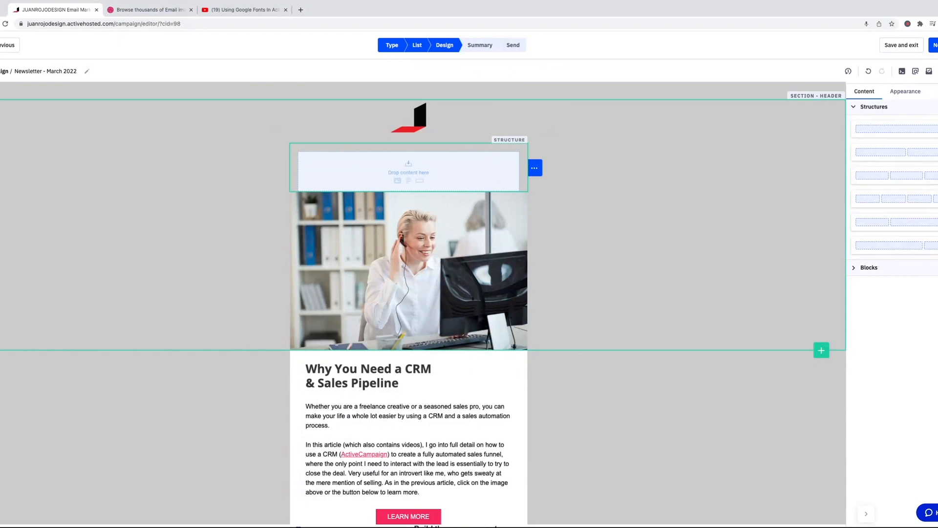
{"action": "mouse_move", "coordinate": [507, 180]}
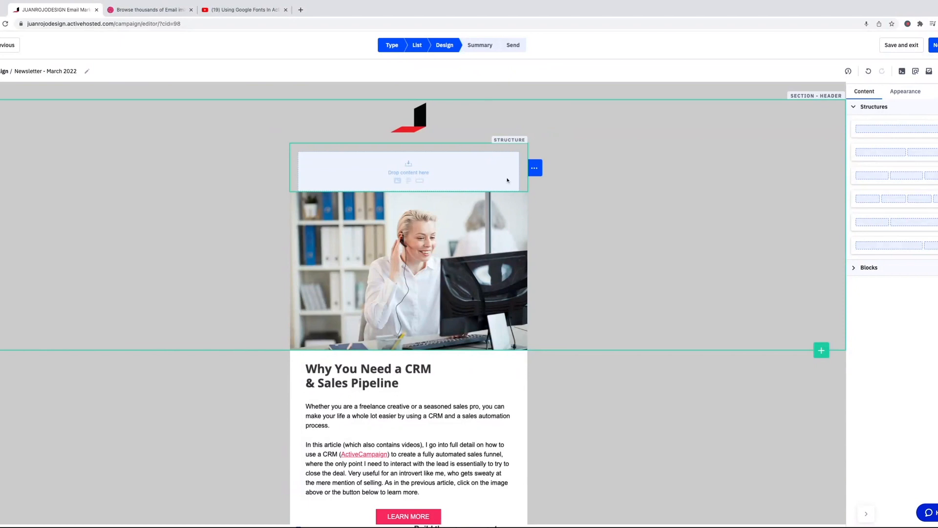
Set the smiling office worker photo as the new structure's background image.
{"action": "left_click", "coordinate": [409, 170]}
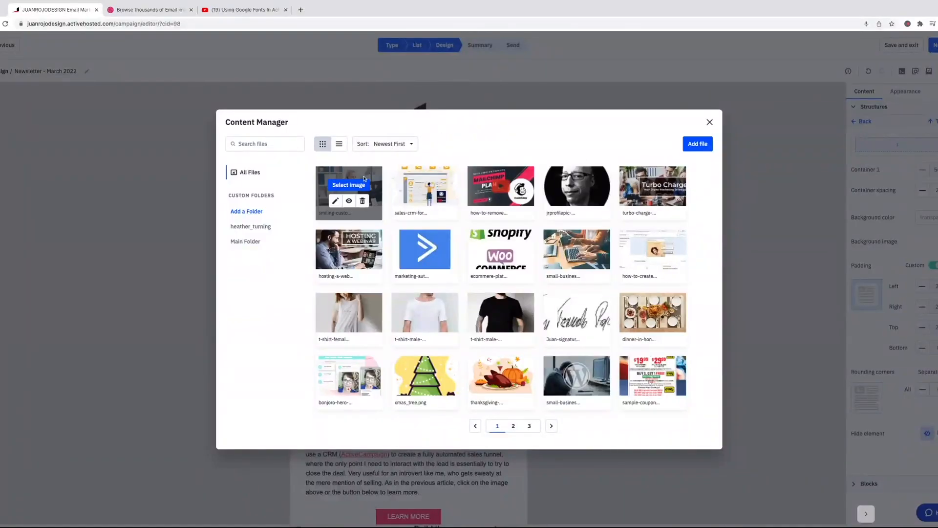
{"action": "left_click", "coordinate": [348, 185]}
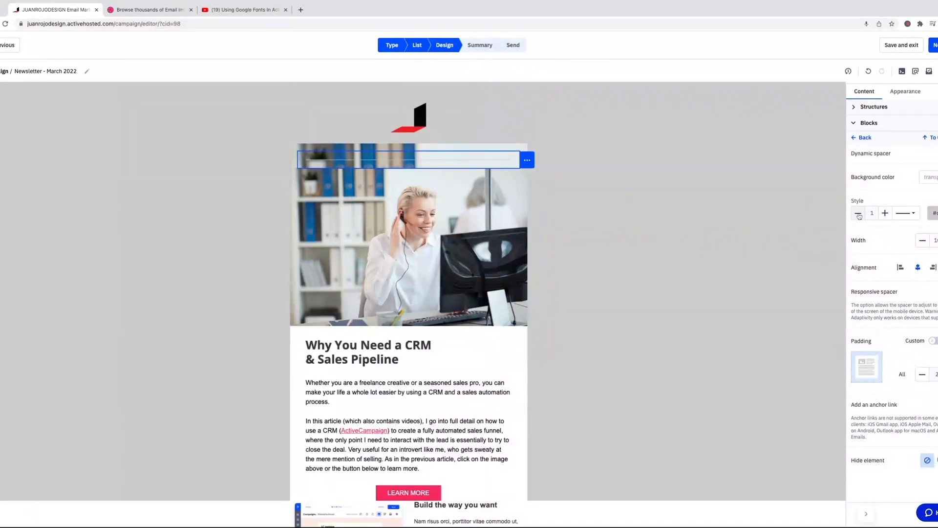
Adjust the Dynamic spacer inside the photo strip so the strip grows taller.
{"action": "left_click", "coordinate": [858, 212]}
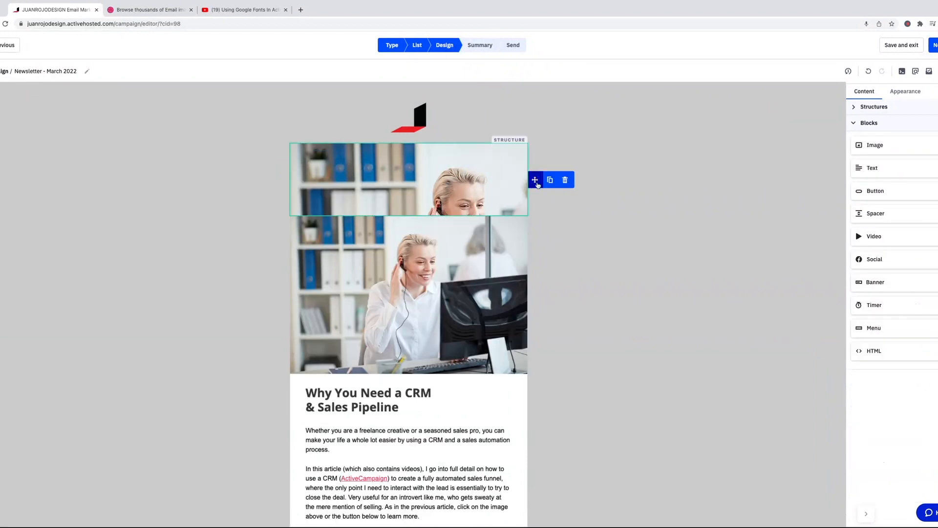
Duplicate the office-photo strip, then delete the extra copy.
{"action": "left_click", "coordinate": [550, 180]}
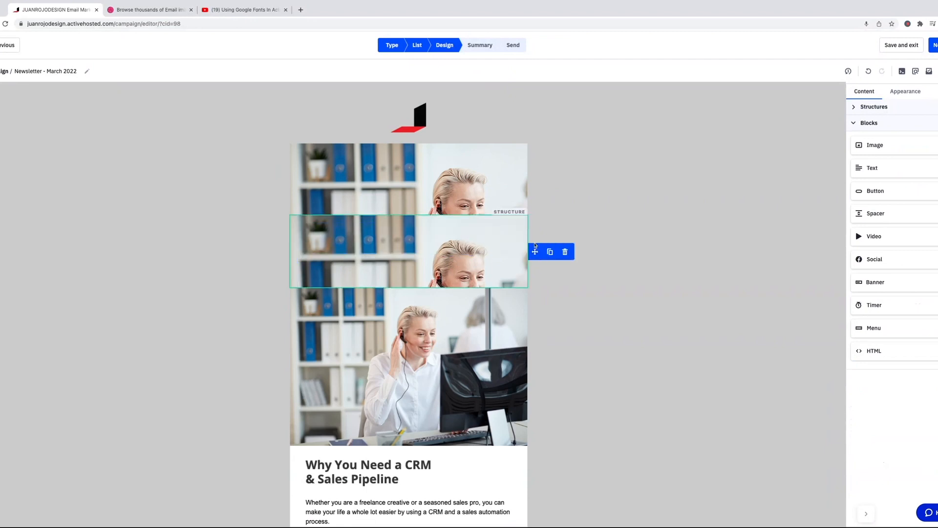
{"action": "mouse_move", "coordinate": [564, 252]}
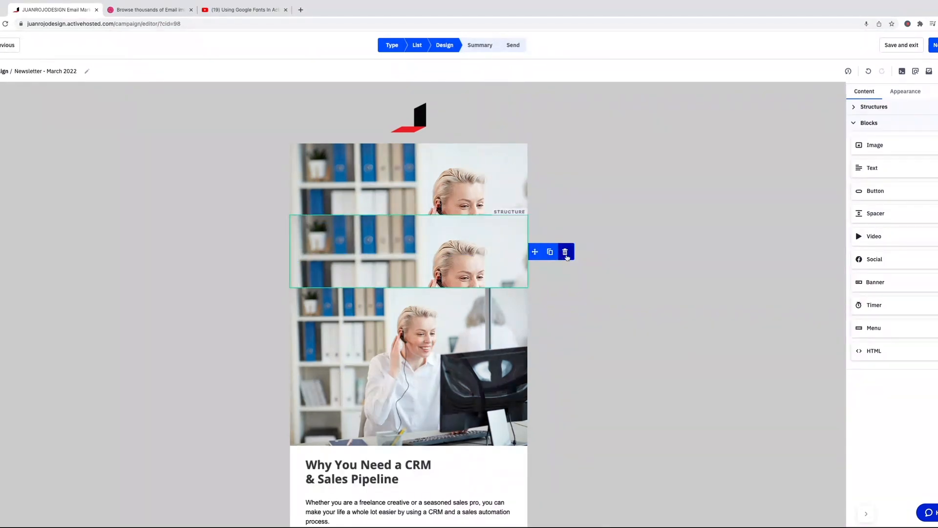
{"action": "left_click", "coordinate": [564, 252]}
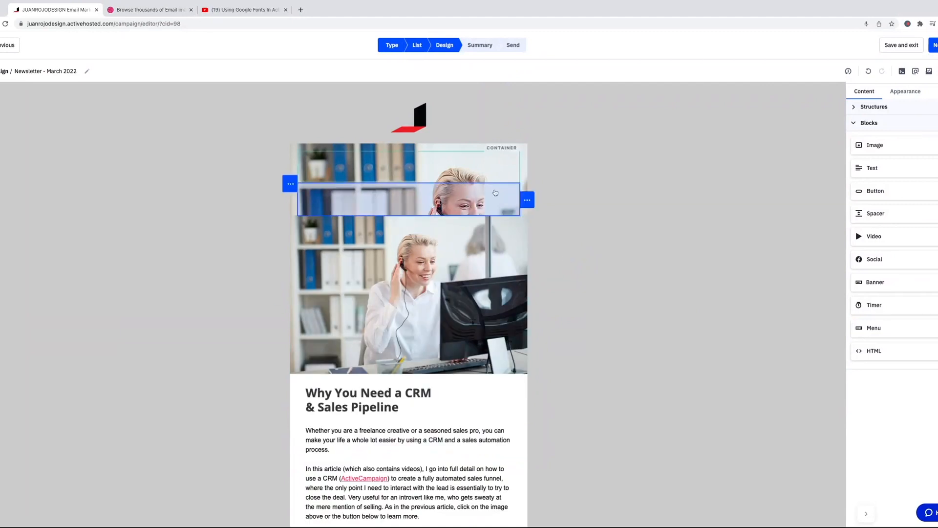
{"action": "mouse_move", "coordinate": [513, 211]}
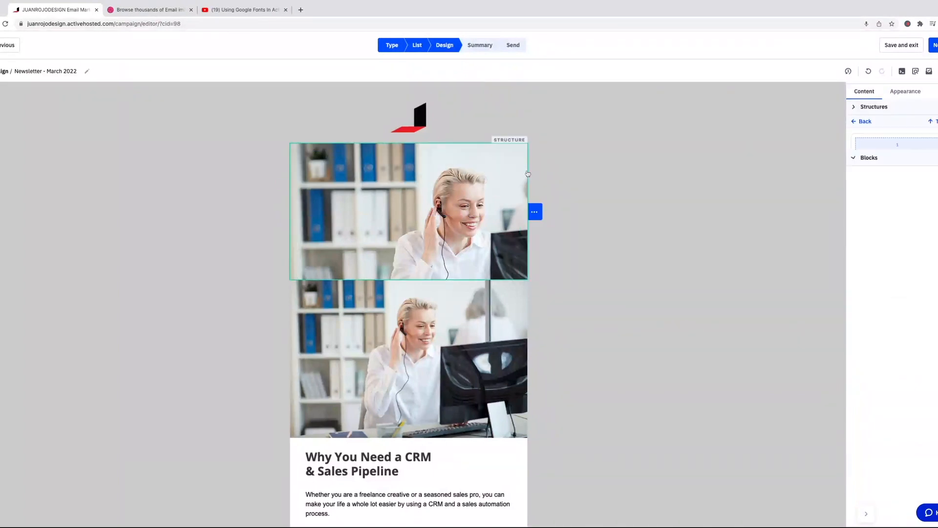
{"action": "left_click", "coordinate": [408, 212]}
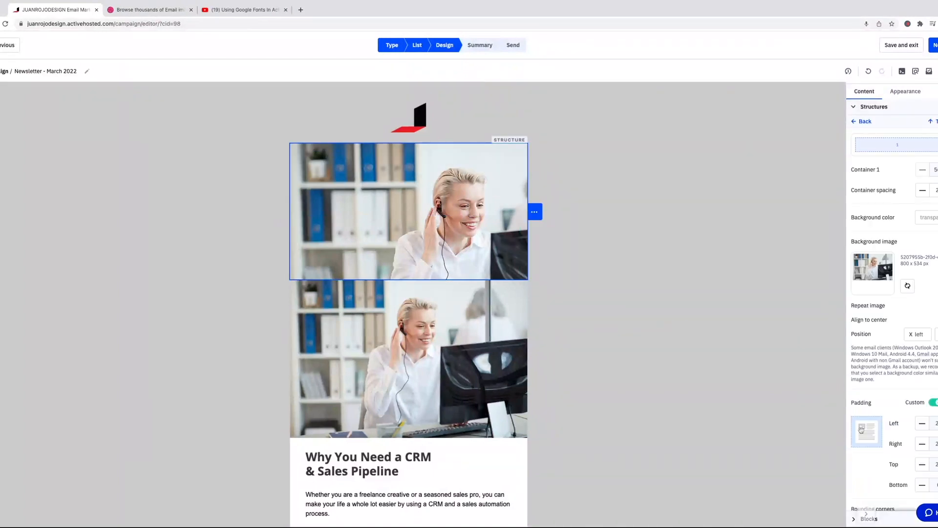
{"action": "scroll", "scroll_direction": "down", "scroll_amount": 3}
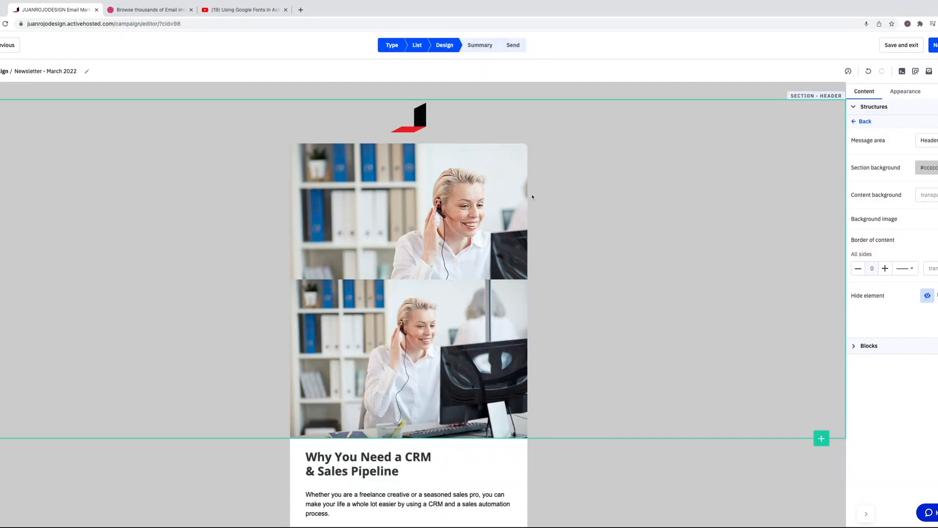
{"action": "left_click", "coordinate": [409, 211]}
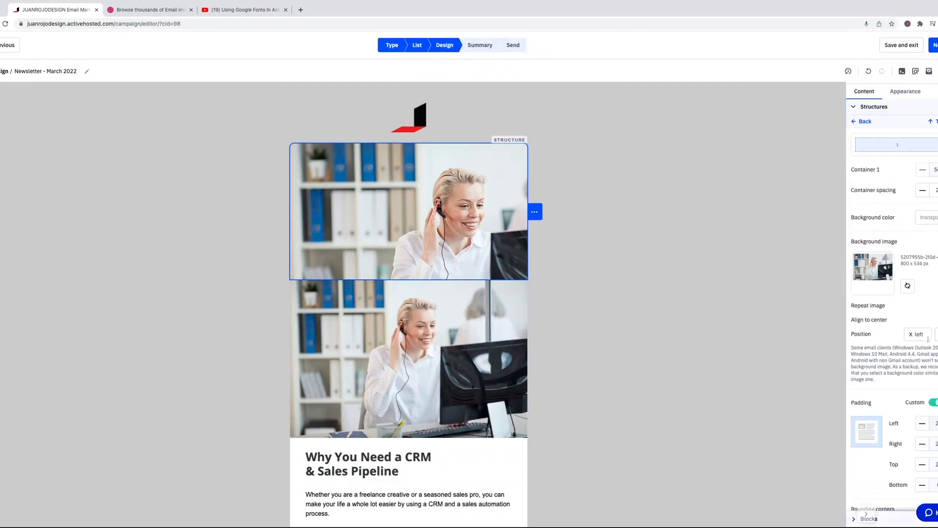
{"action": "left_click", "coordinate": [916, 335]}
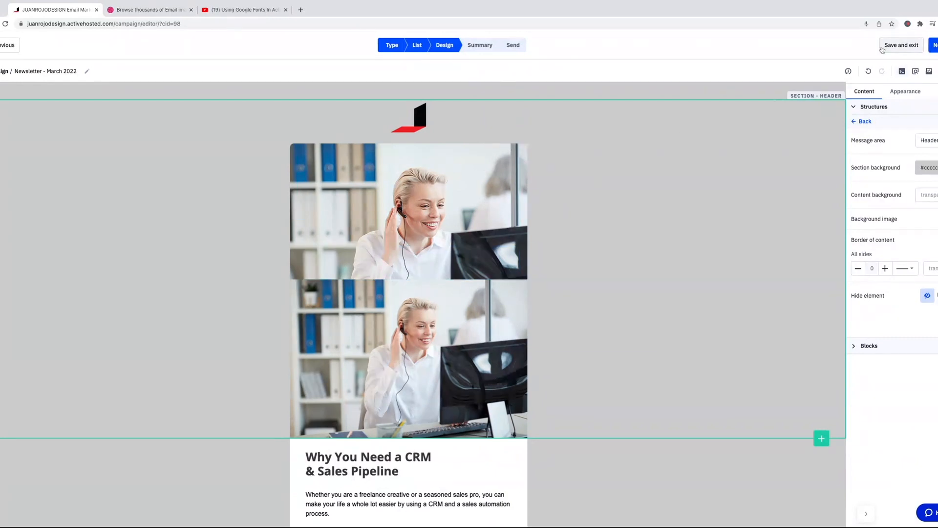
{"action": "mouse_move", "coordinate": [915, 72]}
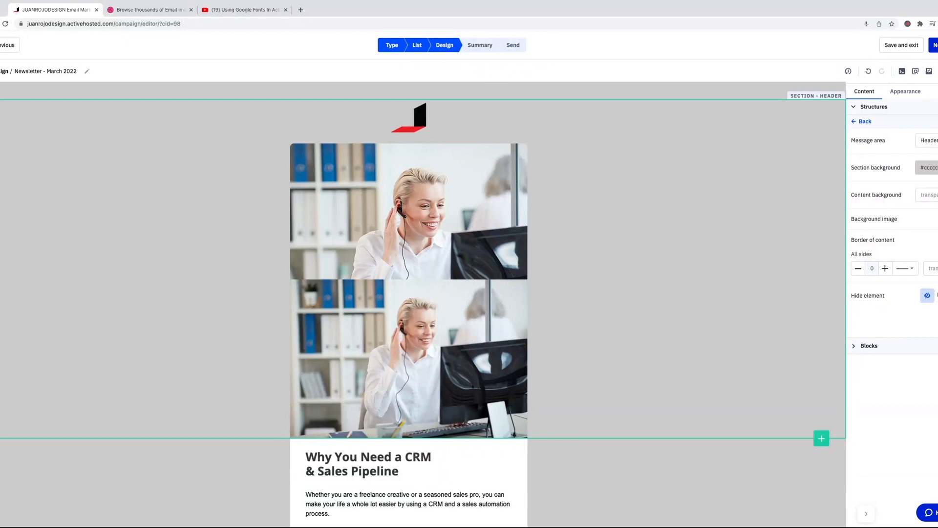
{"action": "mouse_move", "coordinate": [915, 72]}
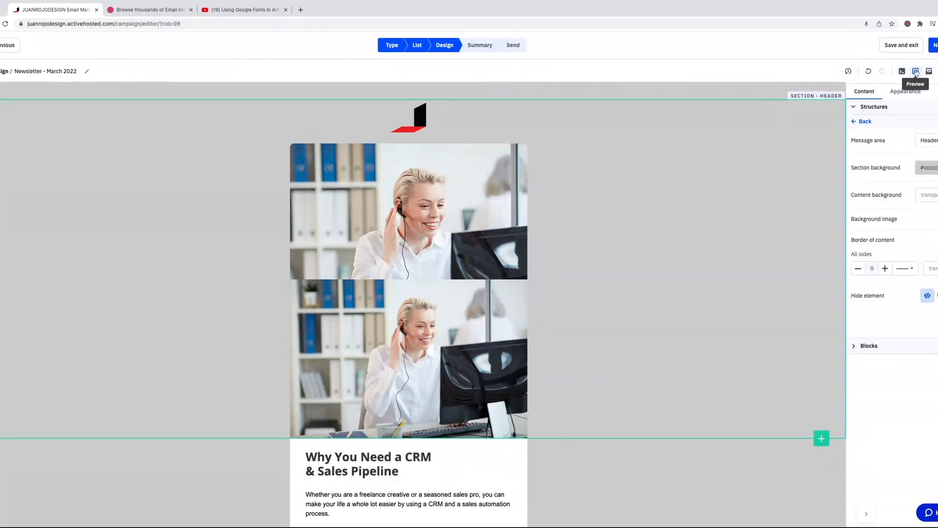
Preview the newsletter in desktop and mobile views.
{"action": "left_click", "coordinate": [915, 71]}
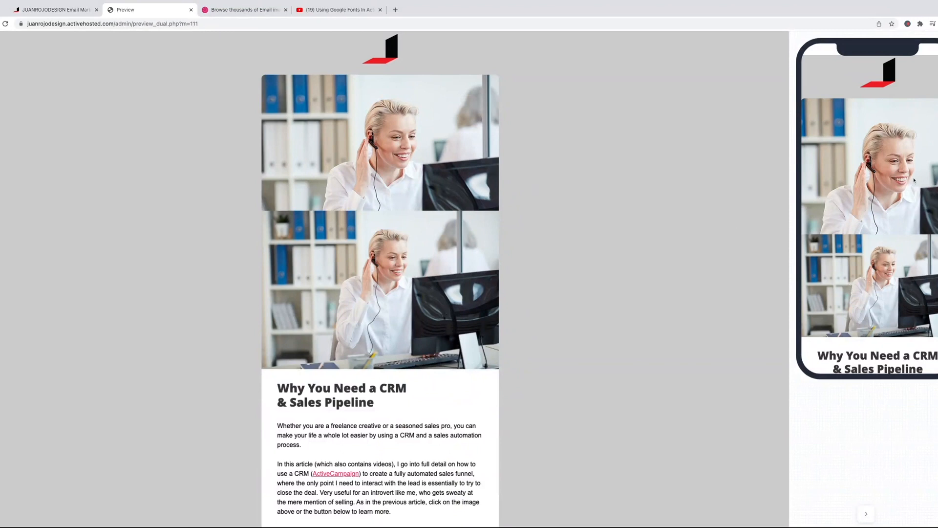
{"action": "mouse_move", "coordinate": [910, 180]}
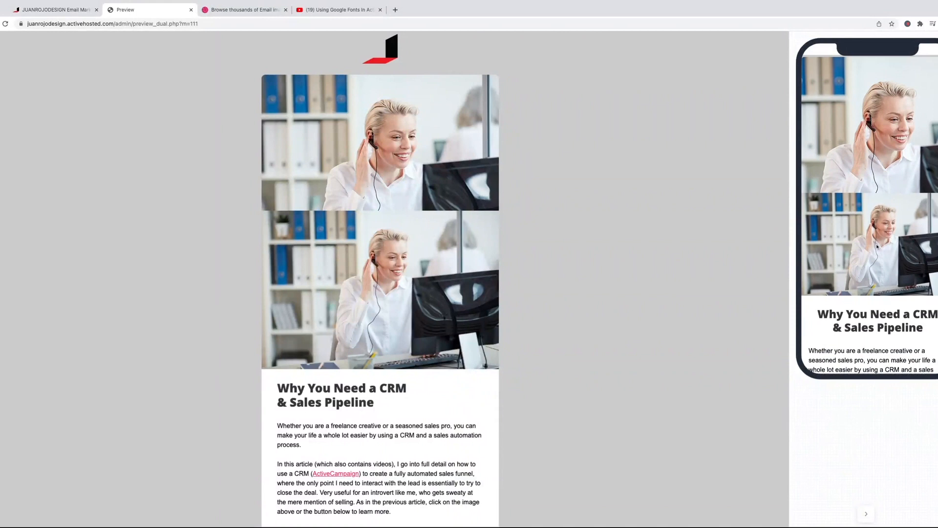
{"action": "mouse_move", "coordinate": [877, 246]}
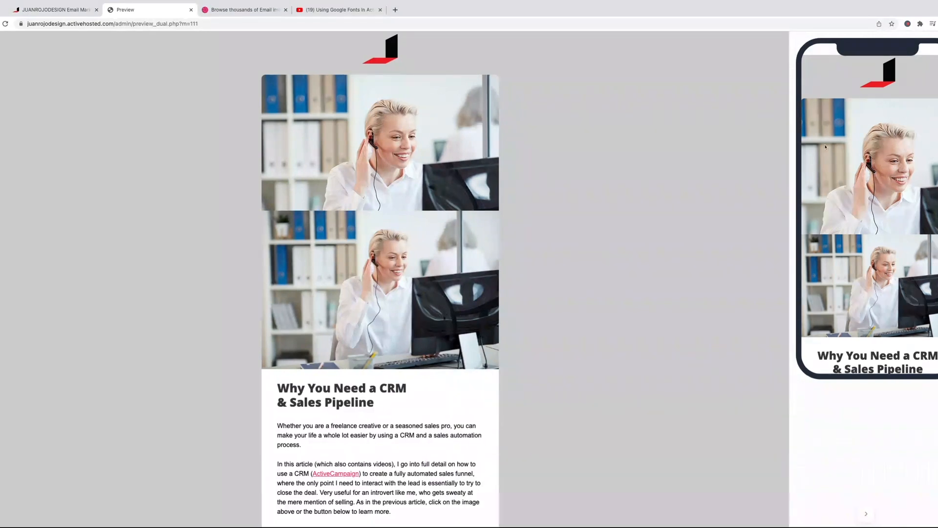
{"action": "mouse_move", "coordinate": [861, 156]}
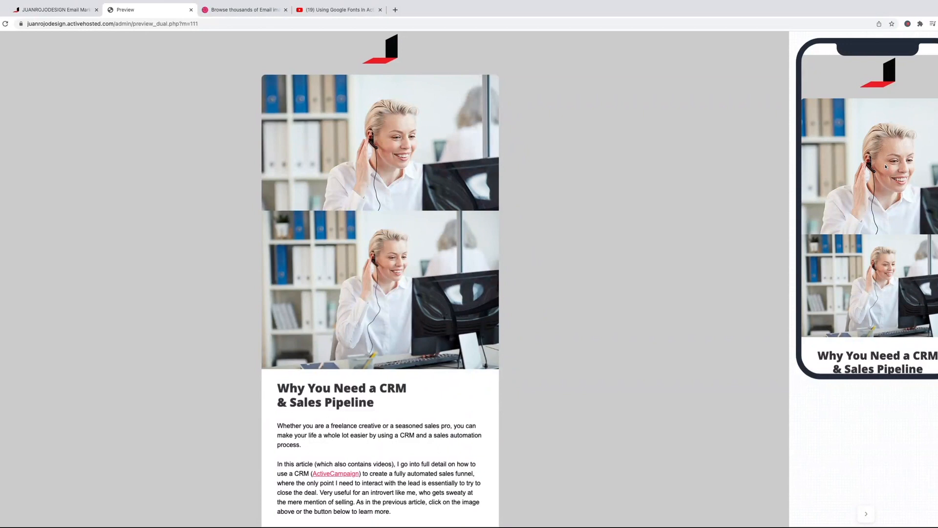
{"action": "mouse_move", "coordinate": [850, 130]}
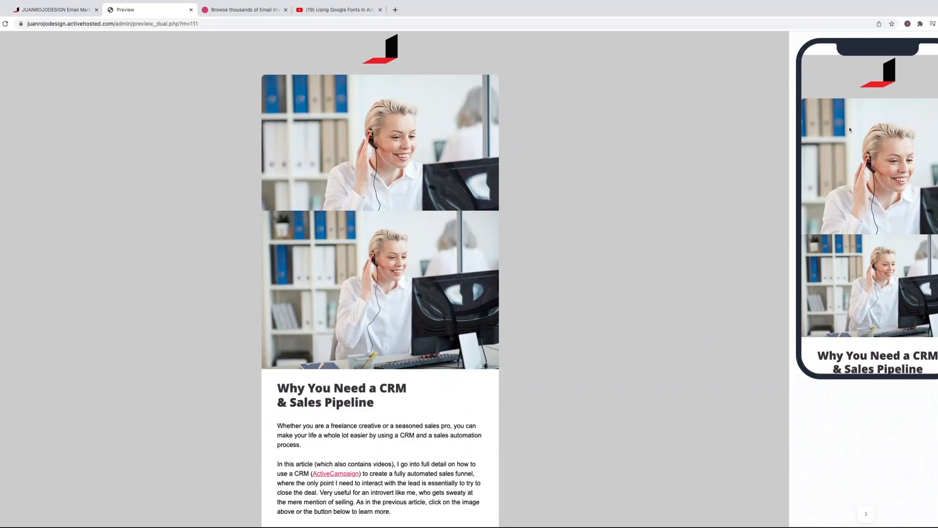
{"action": "mouse_move", "coordinate": [864, 127]}
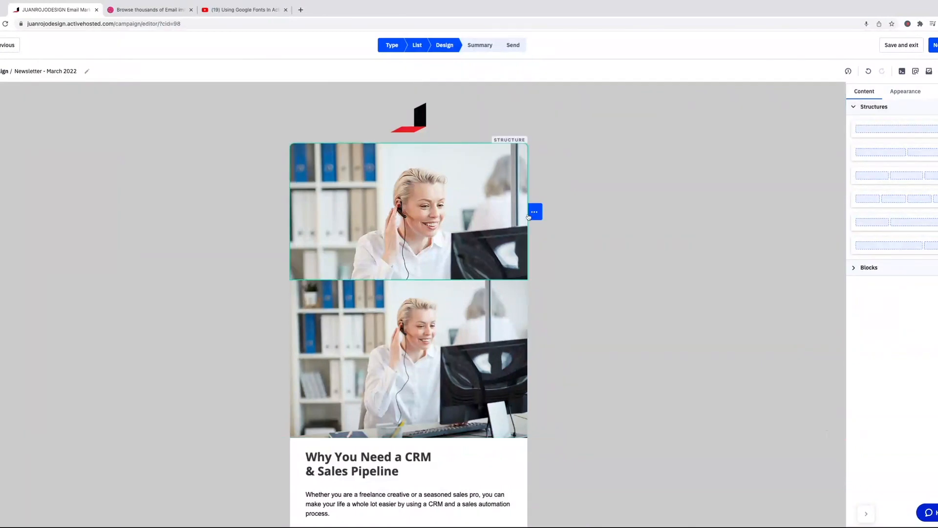
Delete the duplicated image row and bring up the heading block's settings.
{"action": "left_click", "coordinate": [534, 211]}
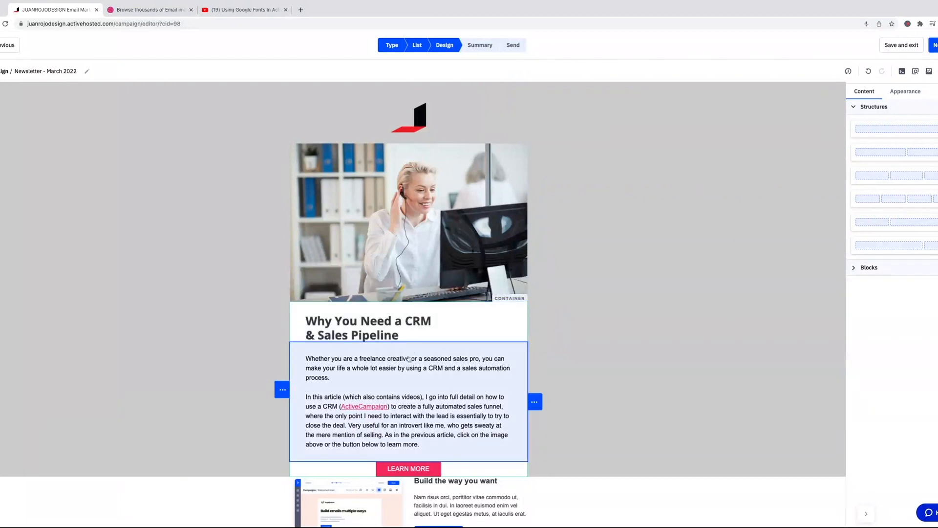
{"action": "left_click", "coordinate": [368, 328]}
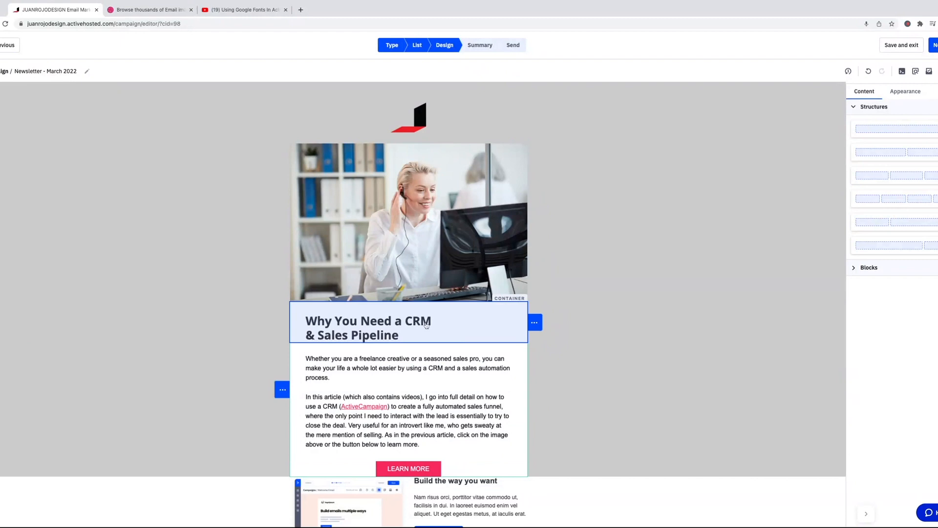
{"action": "mouse_move", "coordinate": [512, 334]}
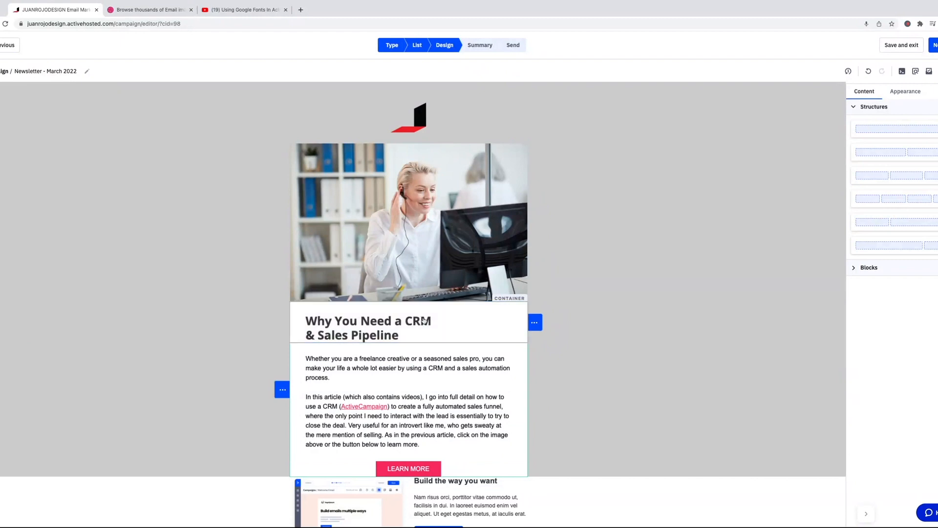
{"action": "left_click", "coordinate": [368, 328]}
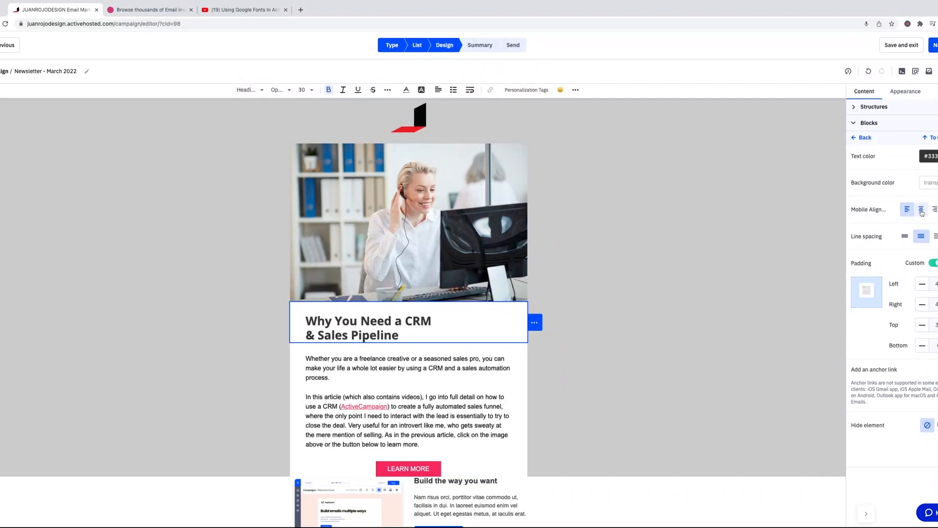
Set the heading's Mobile Align to center and preview the email.
{"action": "left_click", "coordinate": [921, 209]}
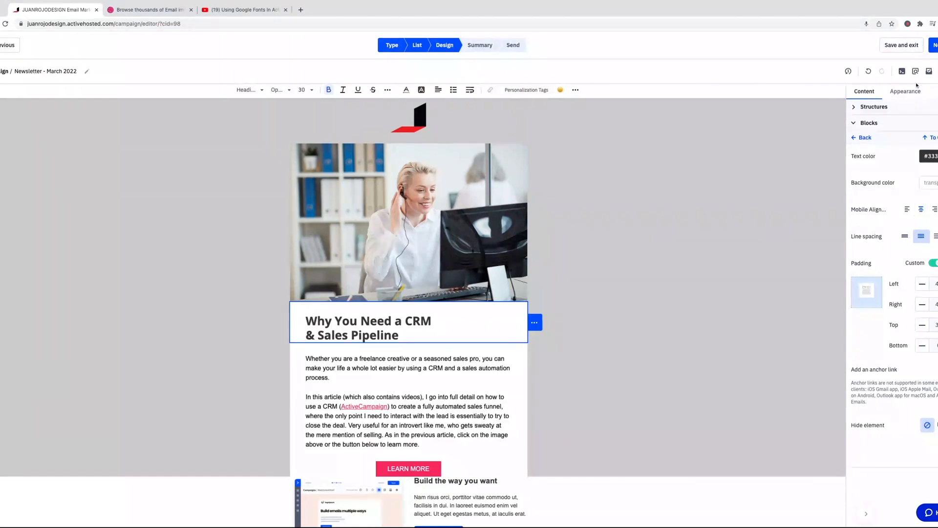
{"action": "left_click", "coordinate": [903, 72]}
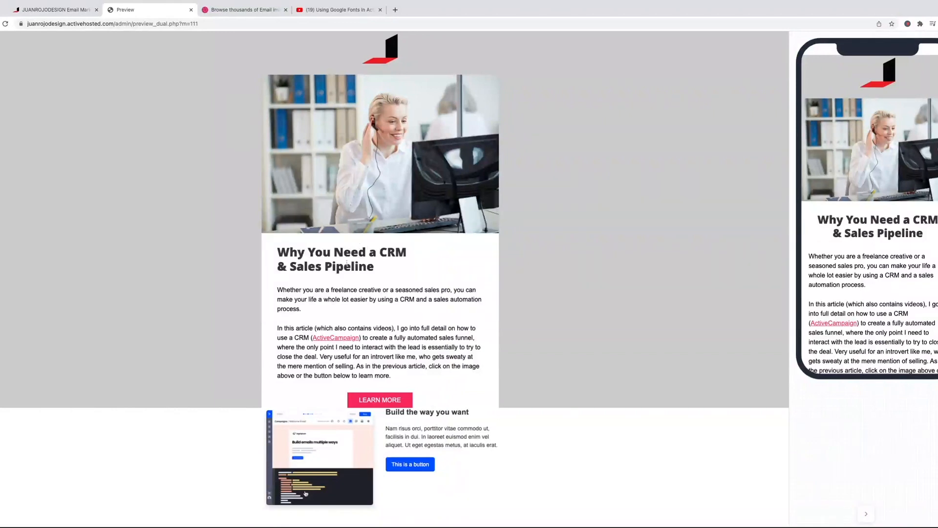
Close the Preview tab and return to the editor's Content > Blocks panel.
{"action": "left_click", "coordinate": [191, 10]}
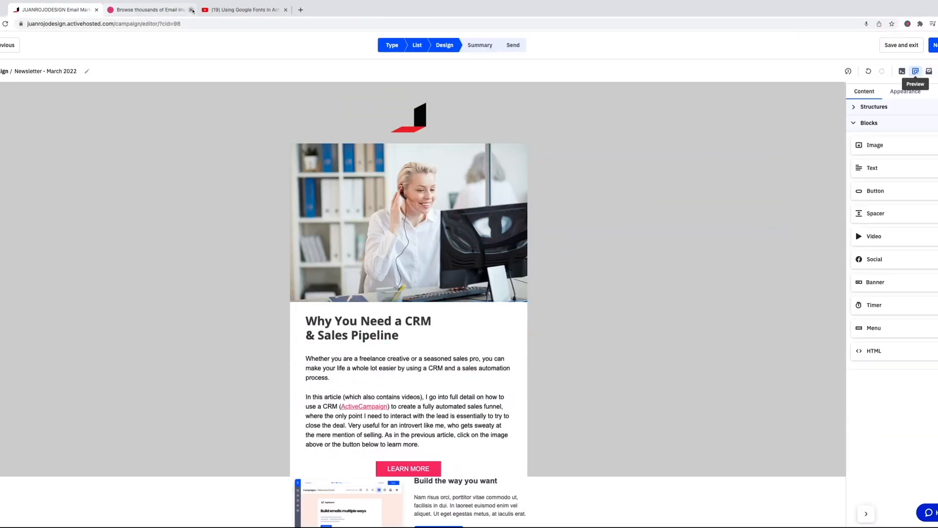
{"action": "left_click", "coordinate": [406, 380]}
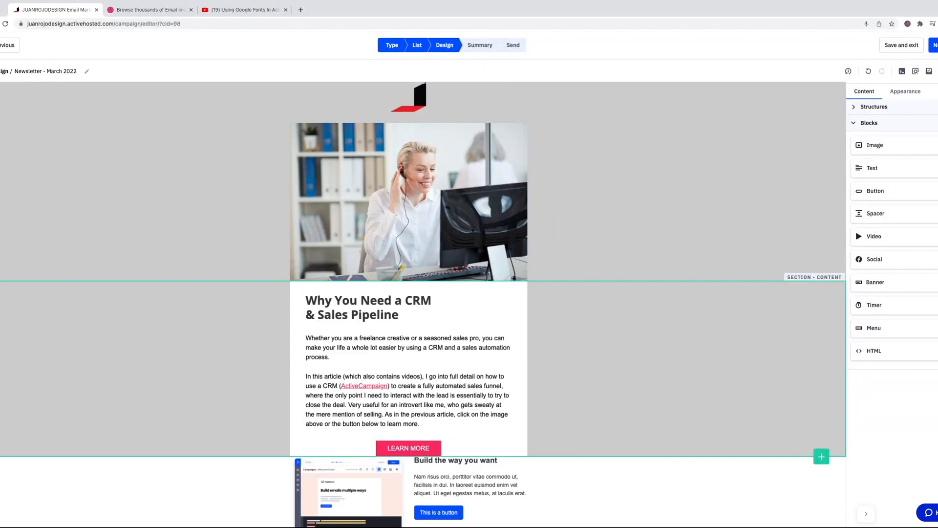
{"action": "mouse_move", "coordinate": [668, 354]}
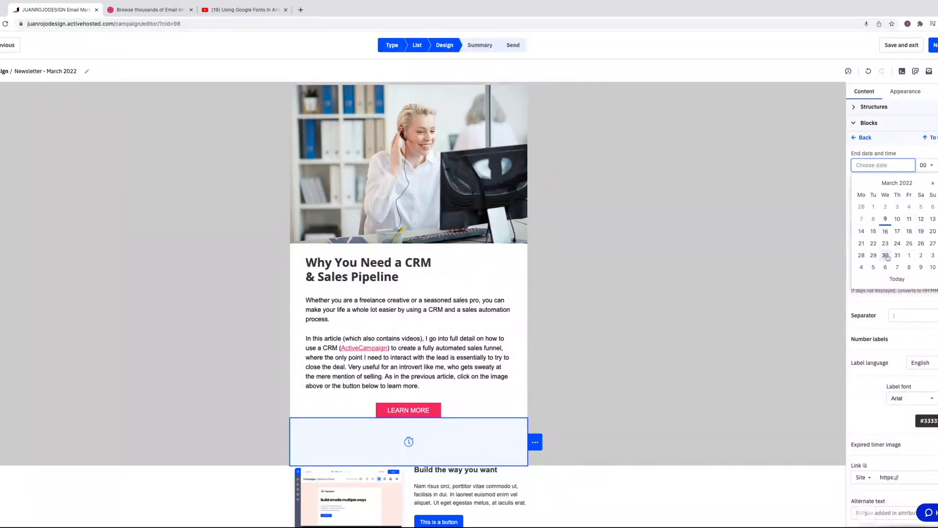
Set the countdown end date to 30 March 2022 and choose its time zone.
{"action": "left_click", "coordinate": [885, 255]}
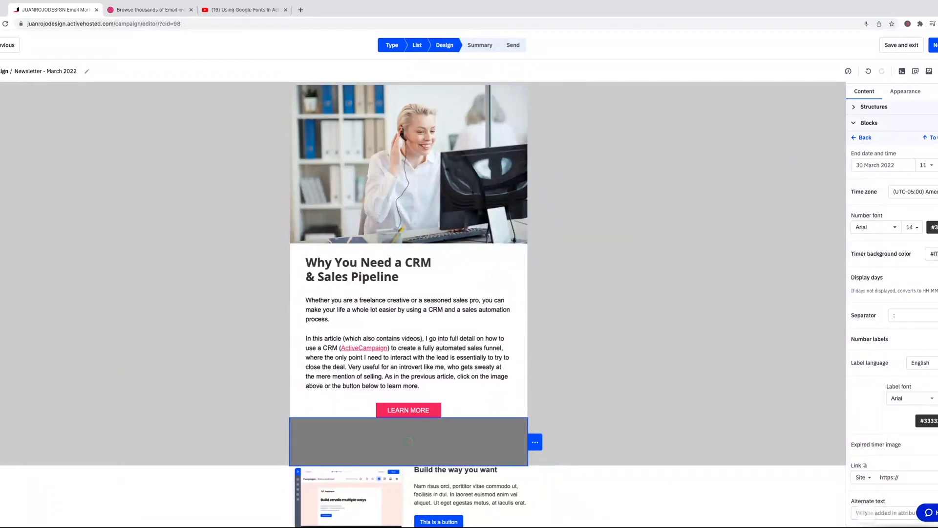
{"action": "left_click", "coordinate": [925, 166]}
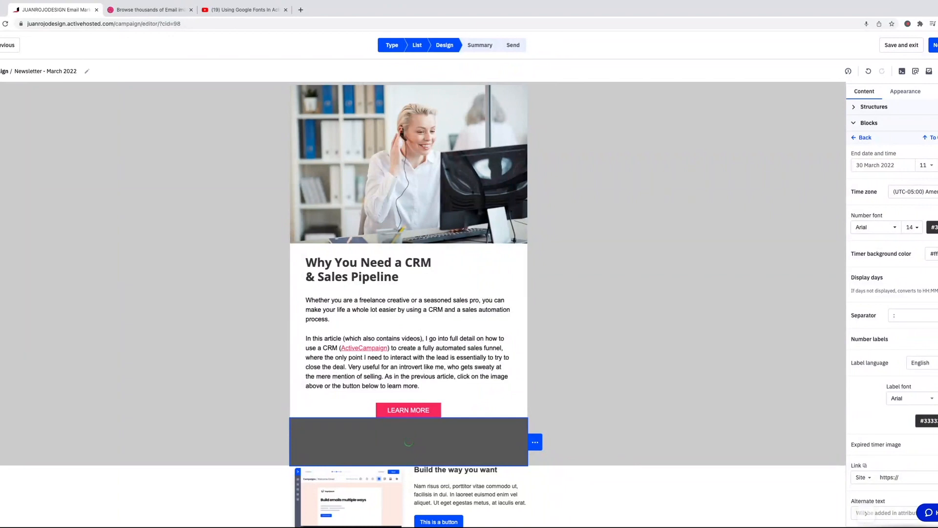
{"action": "left_click", "coordinate": [913, 190]}
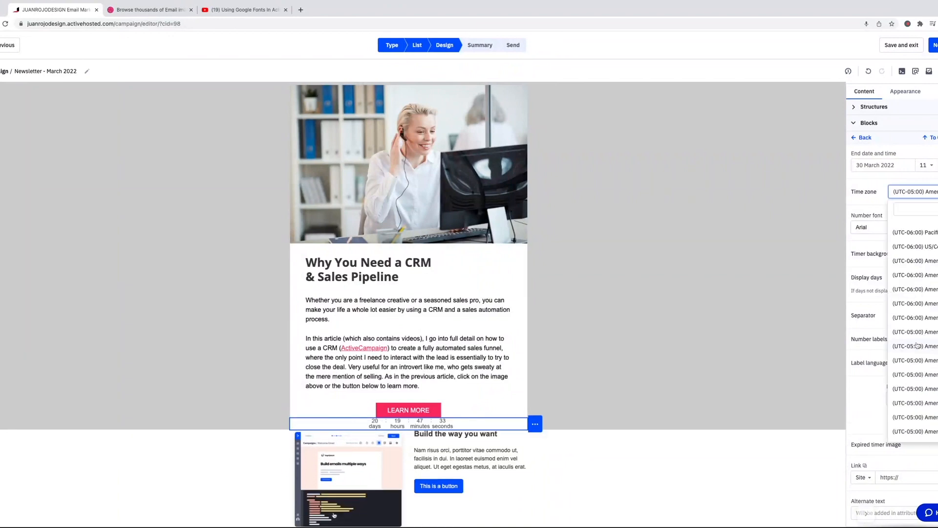
{"action": "scroll", "scroll_direction": "down", "scroll_amount": 3}
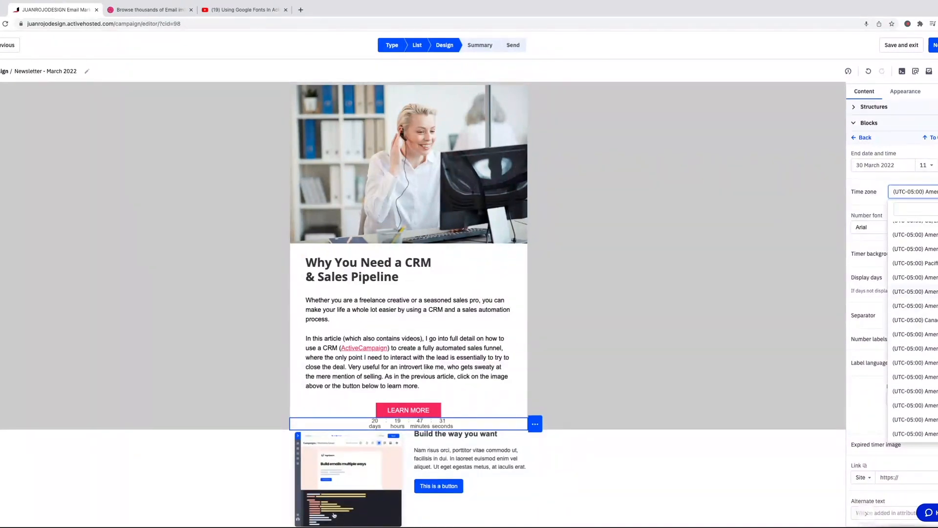
{"action": "left_click", "coordinate": [914, 192]}
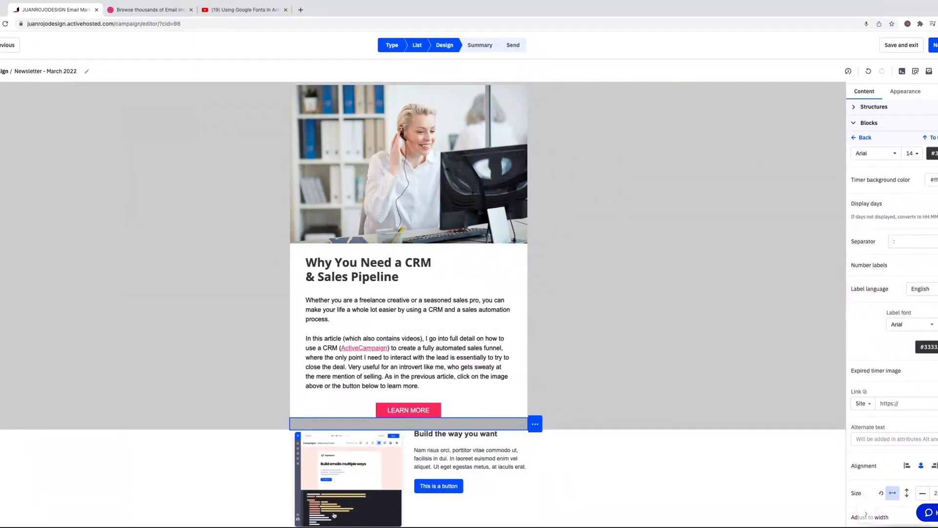
Make the timer numbers font size 24.
{"action": "left_click", "coordinate": [911, 154]}
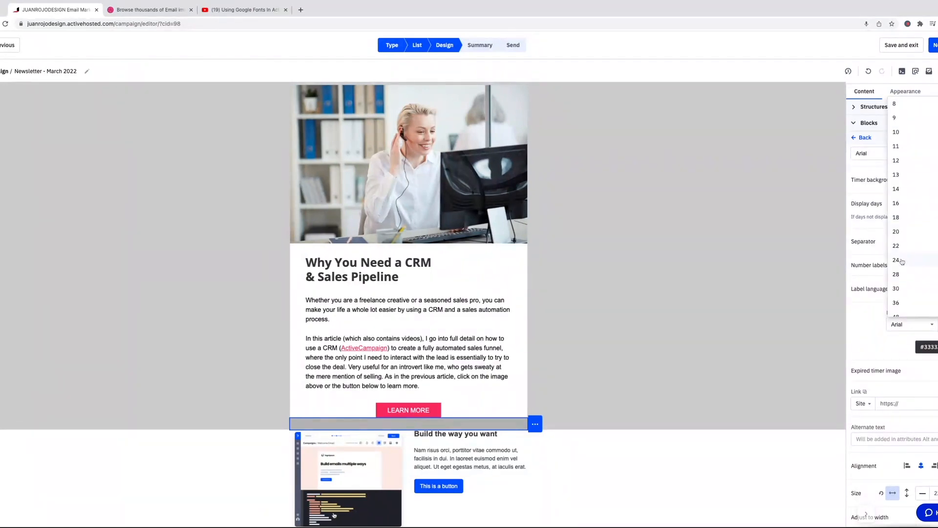
{"action": "left_click", "coordinate": [897, 188]}
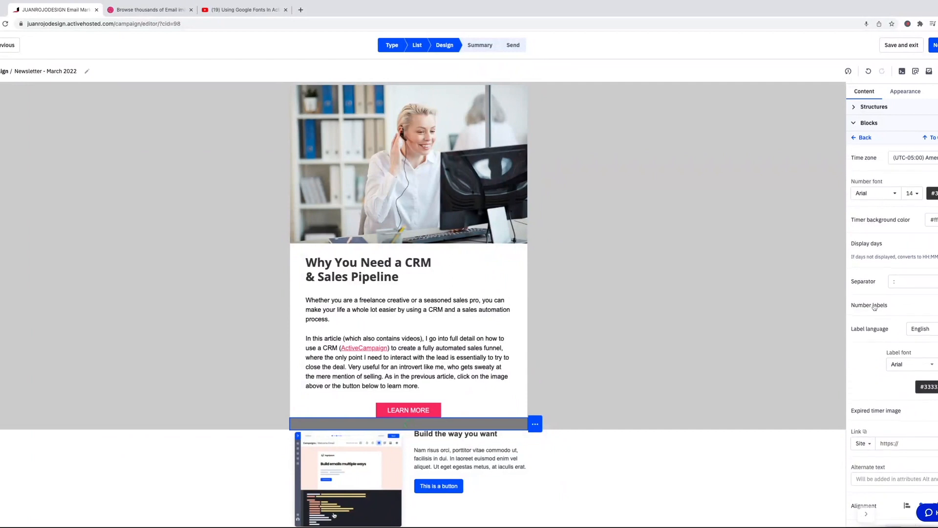
{"action": "left_click", "coordinate": [910, 227]}
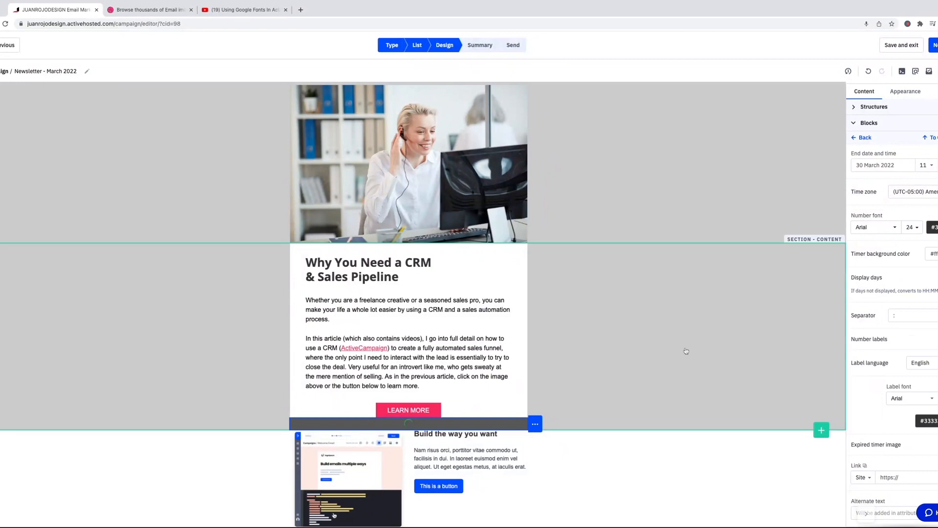
Scroll down the email toward the Timer block below the Learn More button.
{"action": "scroll", "scroll_direction": "down", "scroll_amount": 3}
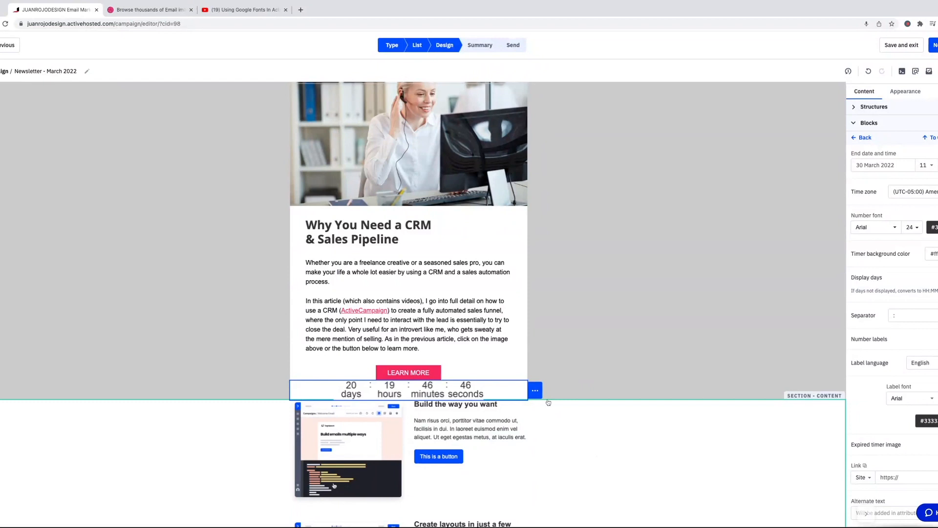
{"action": "mouse_move", "coordinate": [702, 438]}
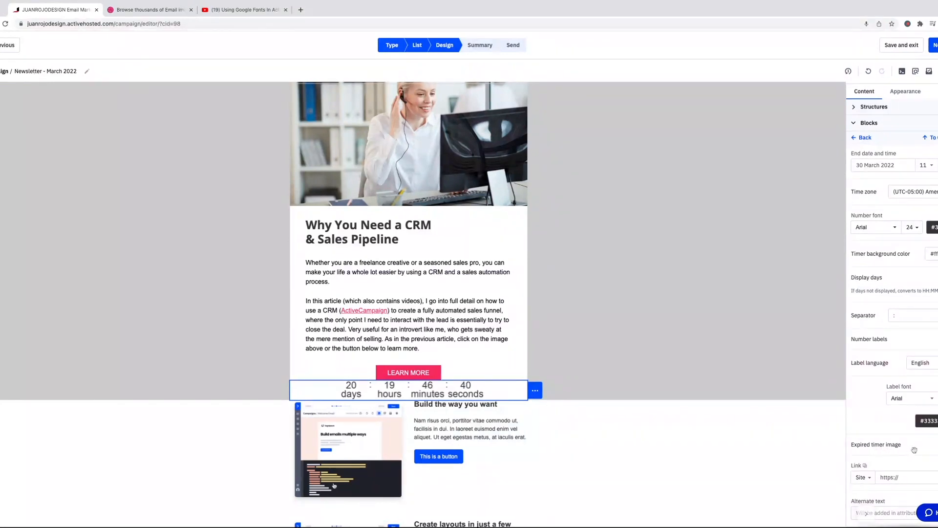
{"action": "scroll", "scroll_direction": "down", "scroll_amount": 3}
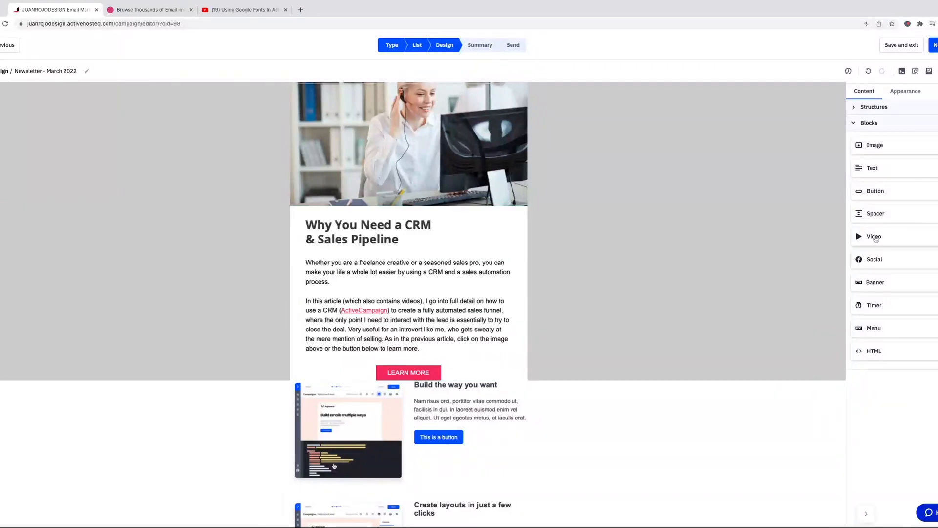
Add a Video block below the Learn More button and switch to the YouTube video page.
{"action": "left_click_drag", "start_coordinate": [874, 236], "coordinate": [457, 376]}
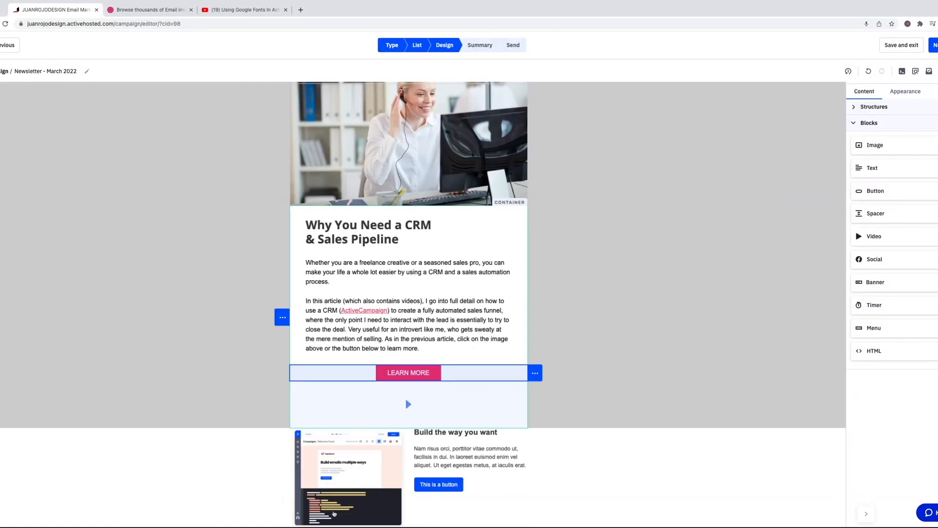
{"action": "left_click", "coordinate": [409, 404]}
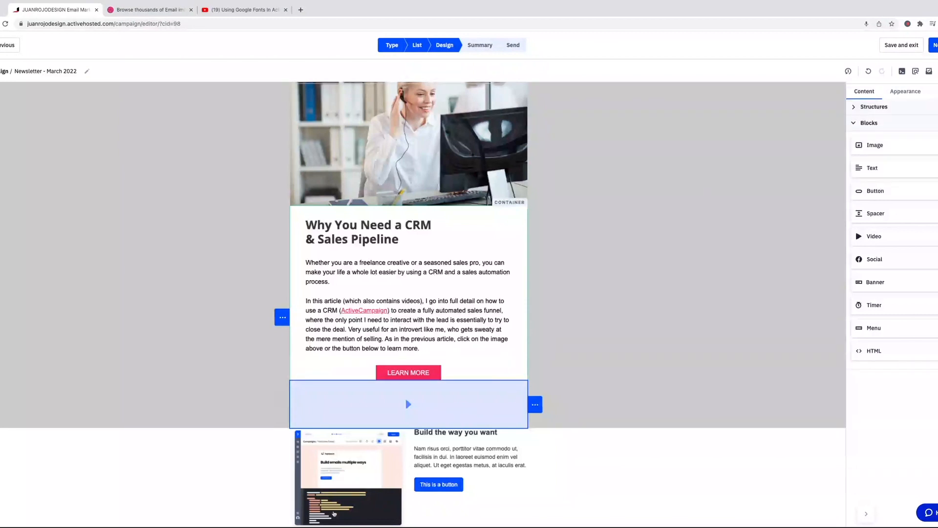
{"action": "left_click", "coordinate": [409, 404]}
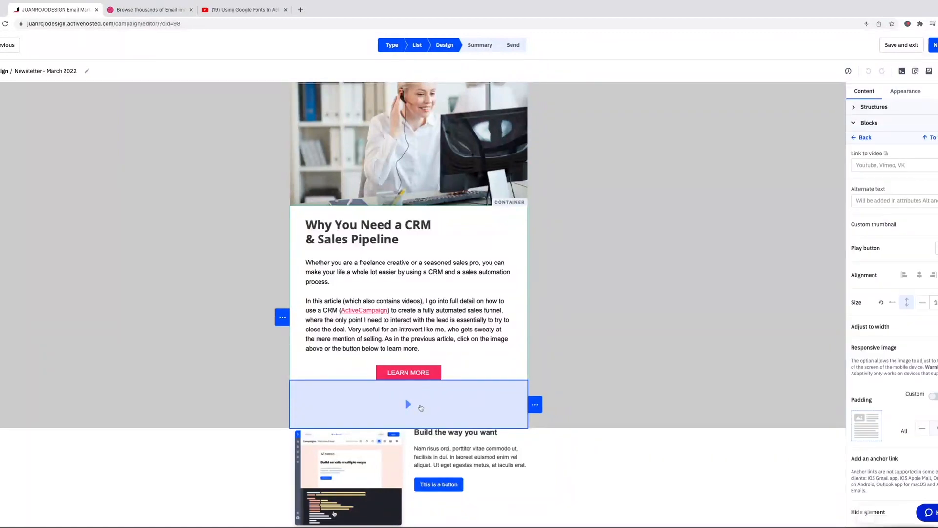
{"action": "left_click", "coordinate": [244, 9]}
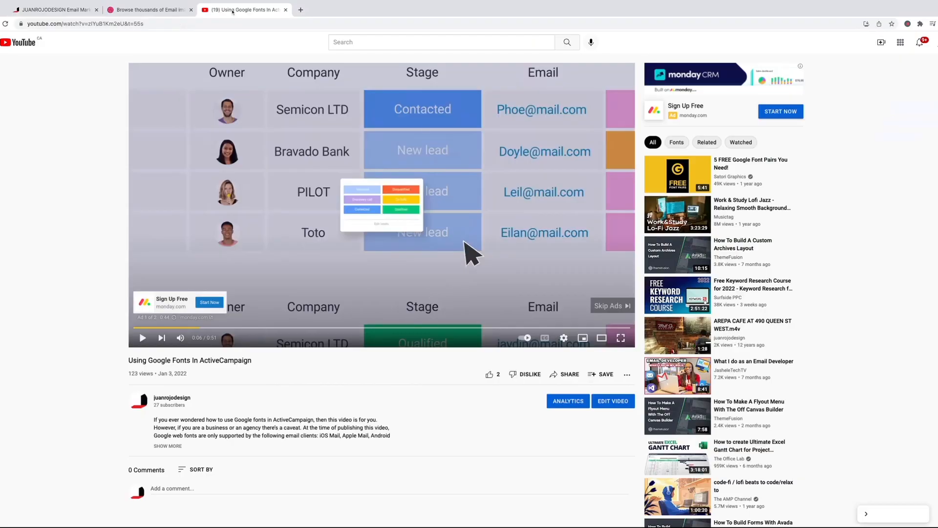
{"action": "left_click", "coordinate": [564, 374]}
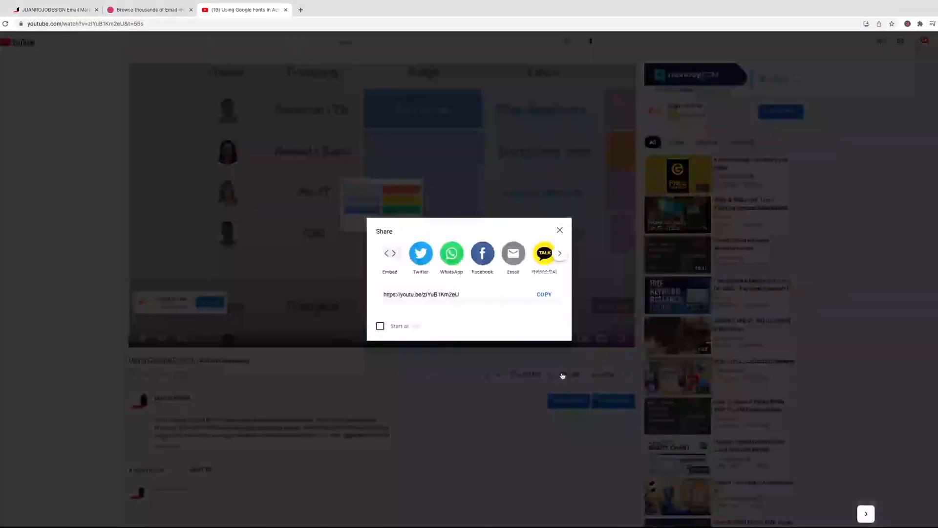
{"action": "left_click", "coordinate": [543, 294]}
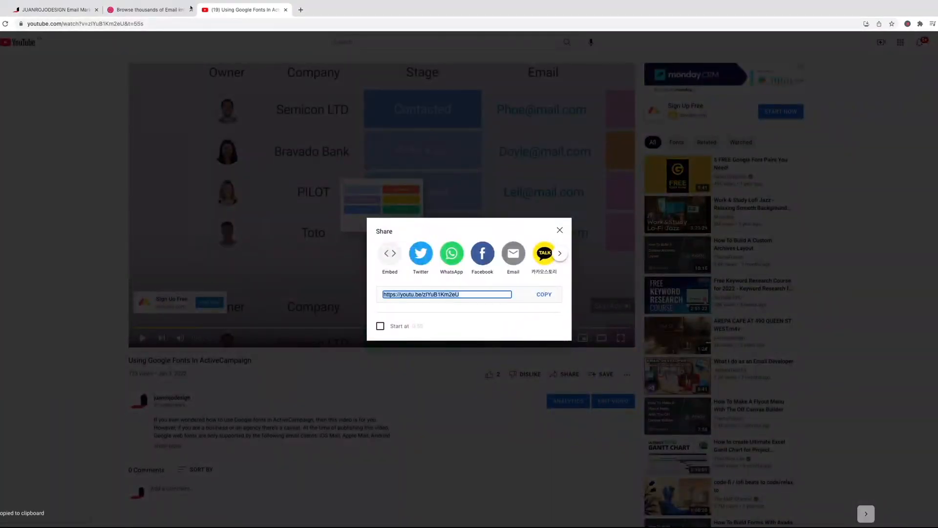
{"action": "left_click", "coordinate": [54, 10]}
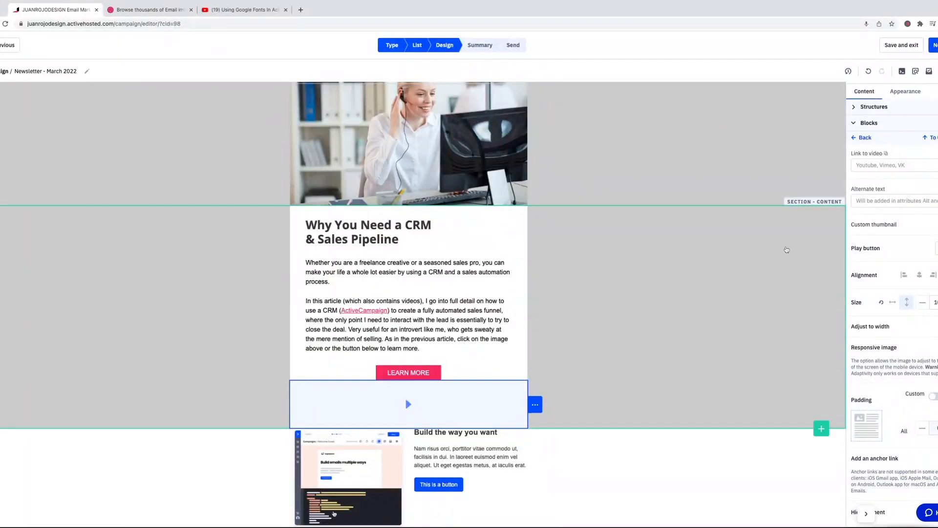
{"action": "left_click", "coordinate": [891, 166]}
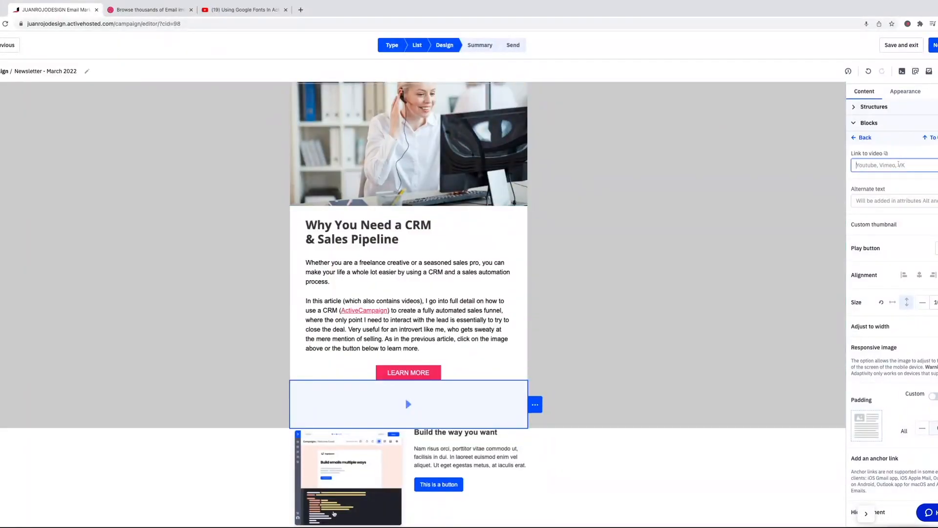
{"action": "type", "text": "https://youtu.be/zIYuB1Km2eU"}
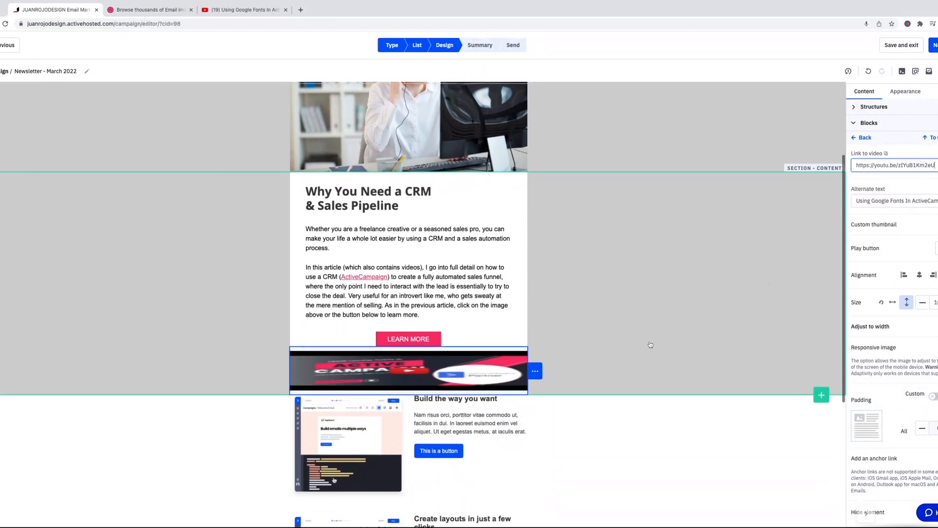
{"action": "mouse_move", "coordinate": [551, 358]}
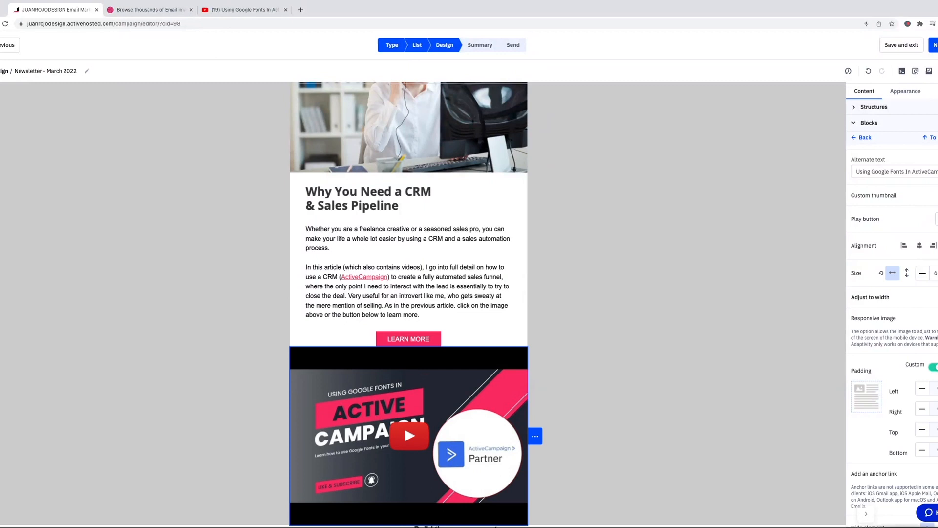
{"action": "scroll", "scroll_direction": "down", "scroll_amount": 3}
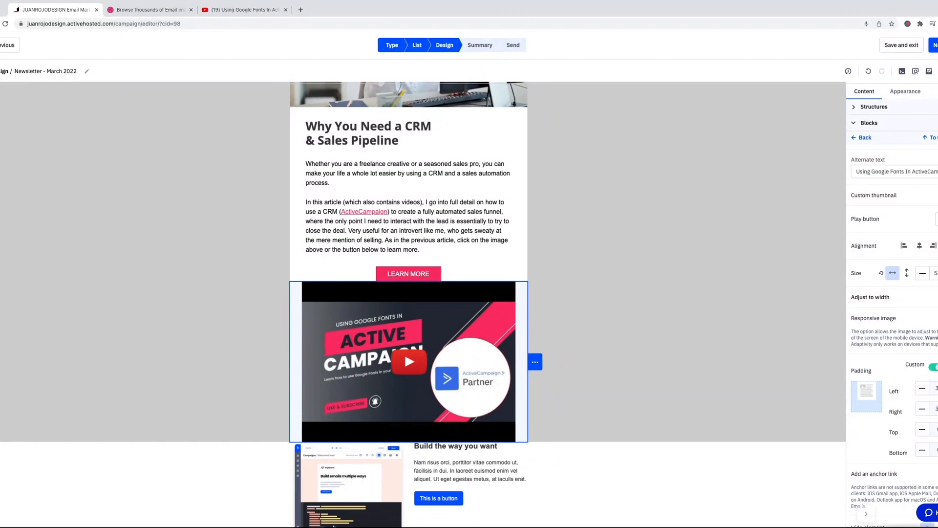
{"action": "mouse_move", "coordinate": [683, 367]}
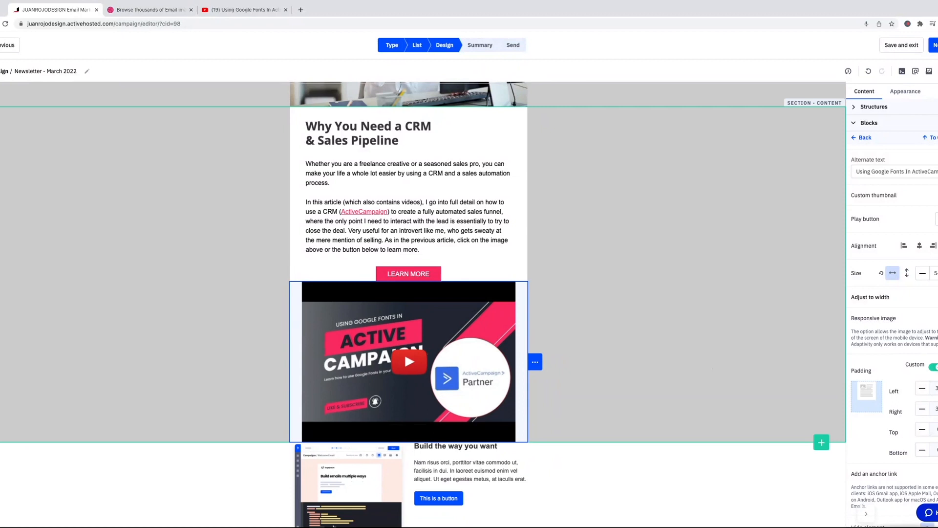
{"action": "mouse_move", "coordinate": [550, 352]}
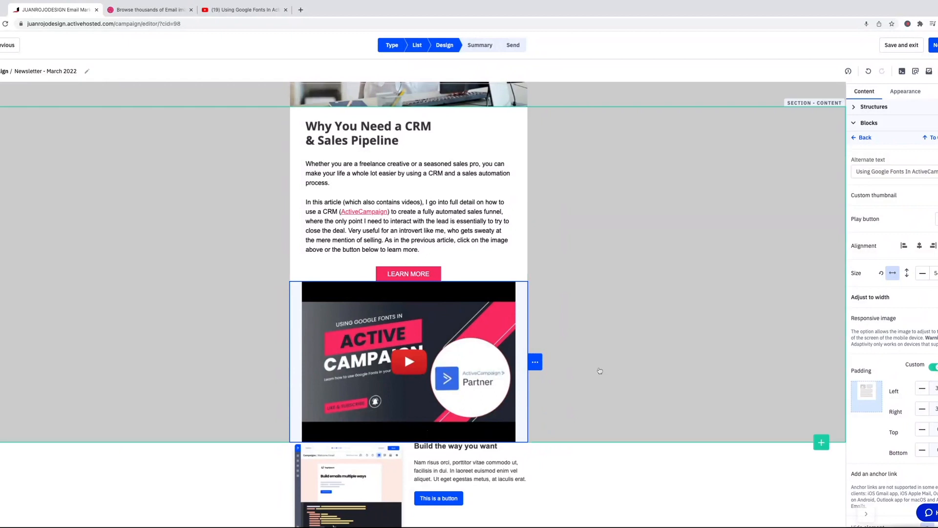
{"action": "mouse_move", "coordinate": [599, 371]}
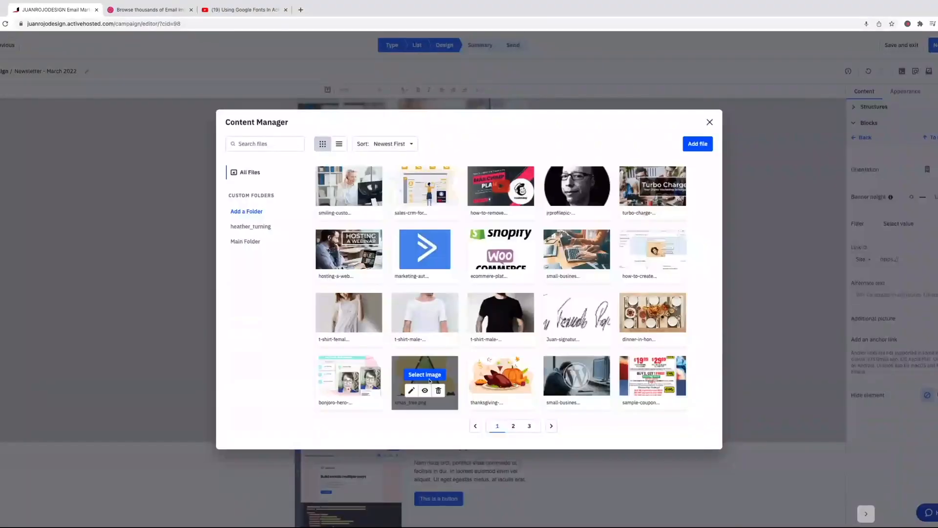
Use the webinar photo as the banner image and apply a Red tint filter.
{"action": "left_click", "coordinate": [424, 375]}
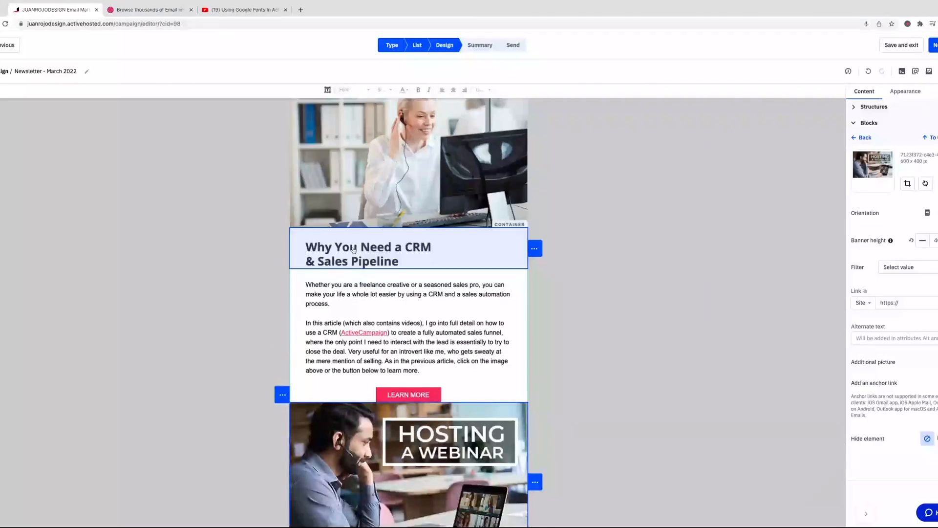
{"action": "scroll", "scroll_direction": "down", "scroll_amount": 3}
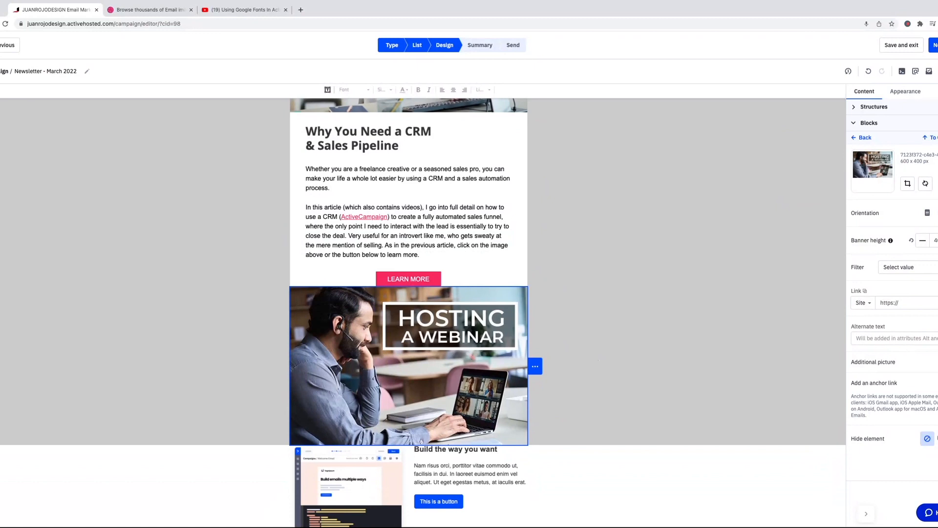
{"action": "left_click", "coordinate": [900, 267]}
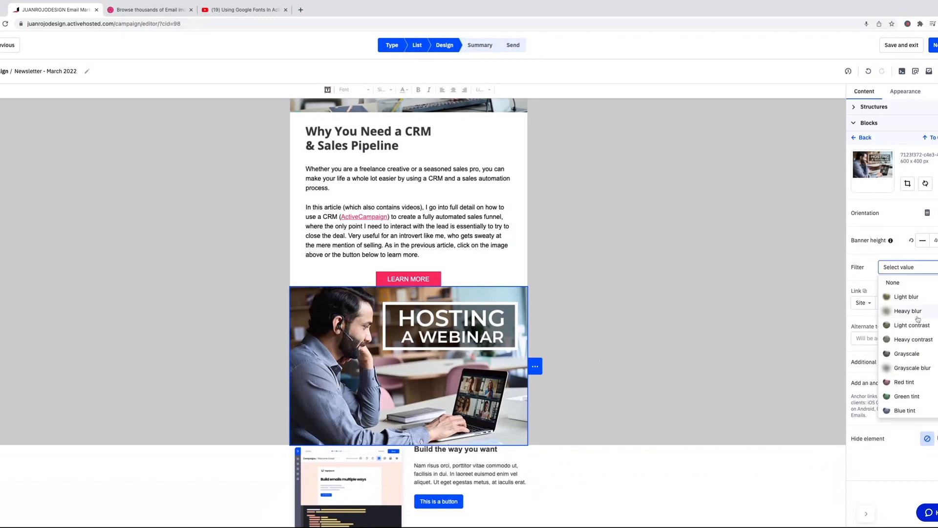
{"action": "left_click", "coordinate": [904, 382]}
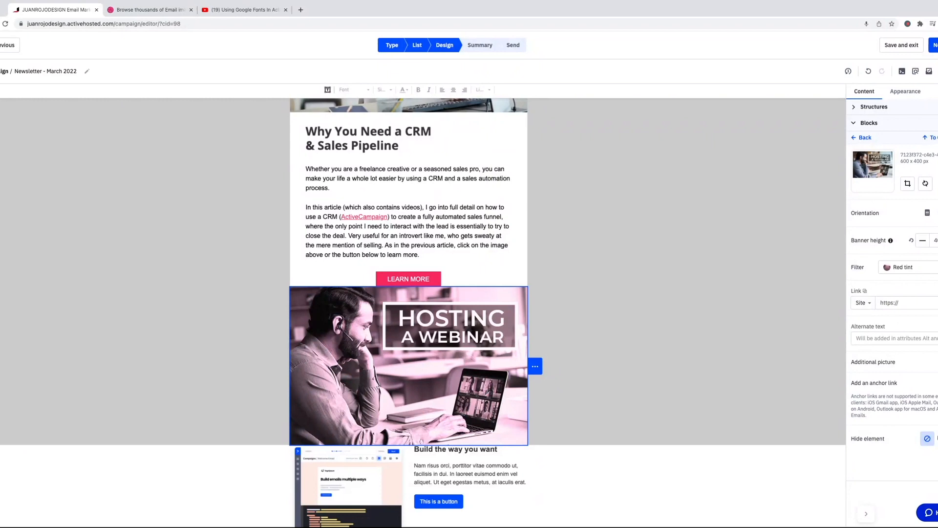
Switch the banner filter to Blue tint, then remove the banner from the email.
{"action": "left_click", "coordinate": [903, 267]}
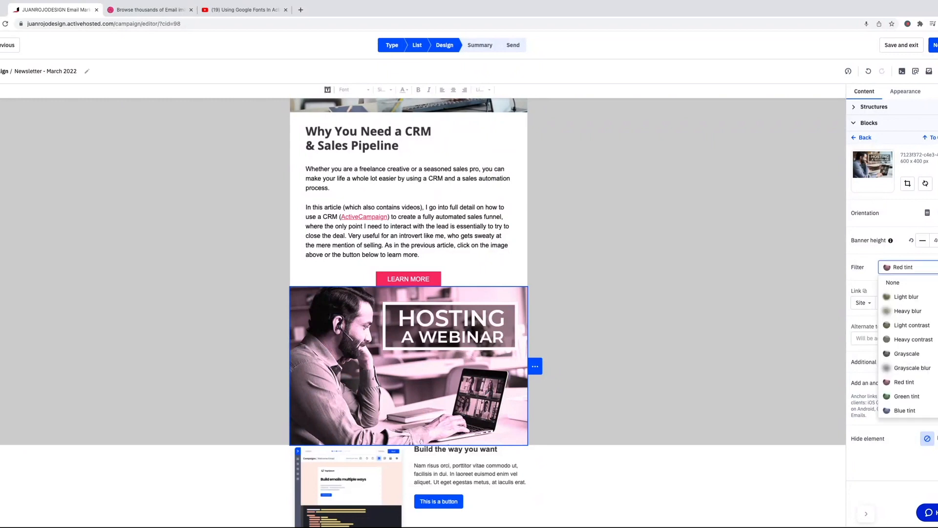
{"action": "left_click", "coordinate": [905, 409]}
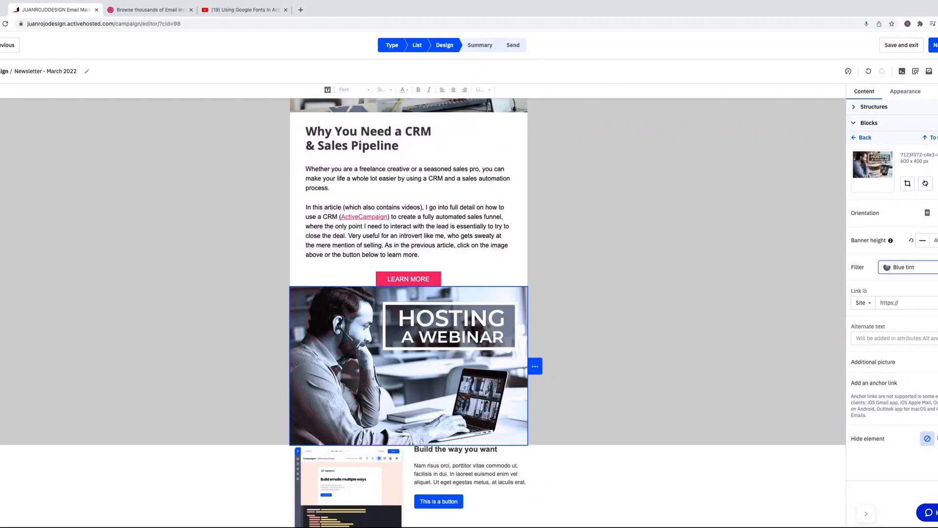
{"action": "left_click", "coordinate": [903, 267]}
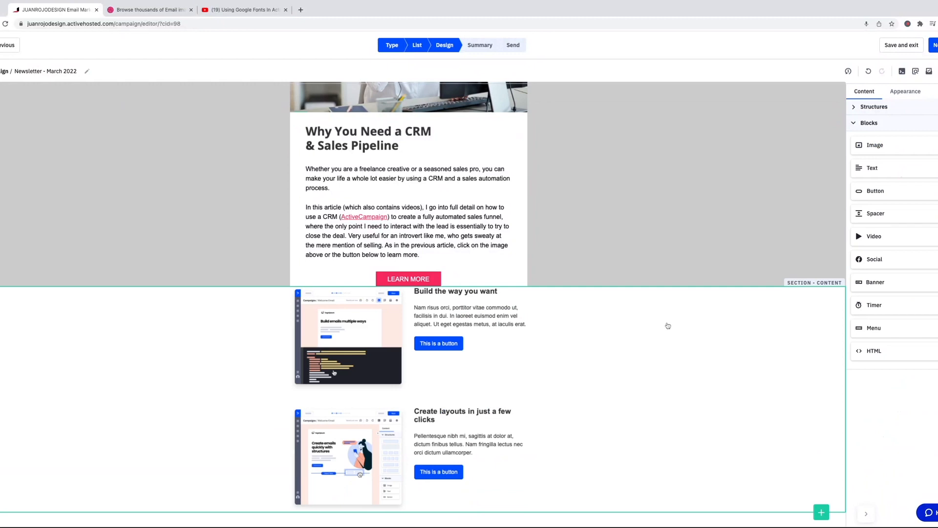
Place a Menu block with Item1, Item2 and Item3 under the heading and select it.
{"action": "scroll", "scroll_direction": "down", "scroll_amount": 3}
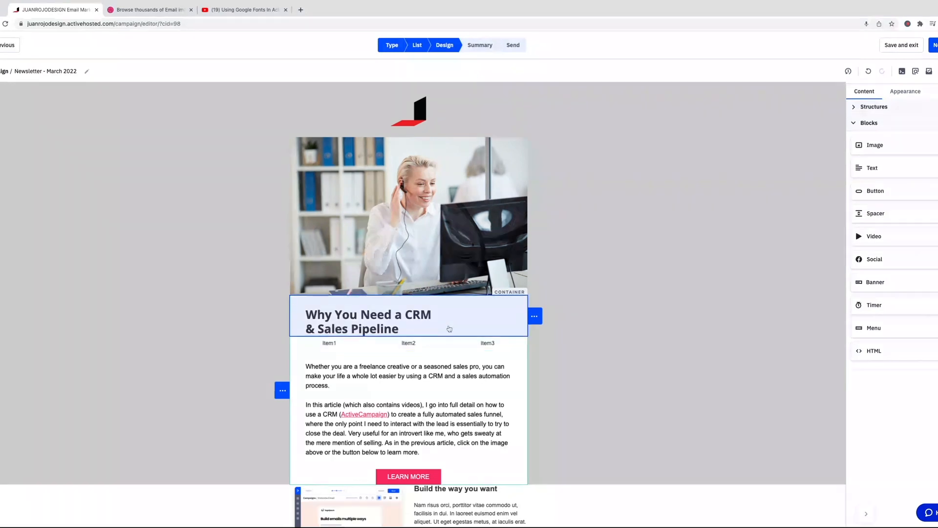
{"action": "left_click", "coordinate": [409, 343]}
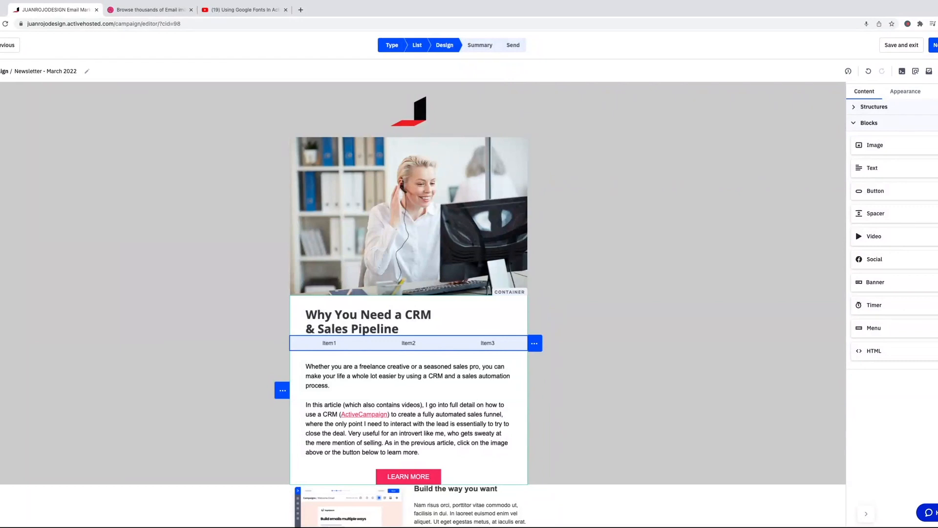
{"action": "mouse_move", "coordinate": [344, 345]}
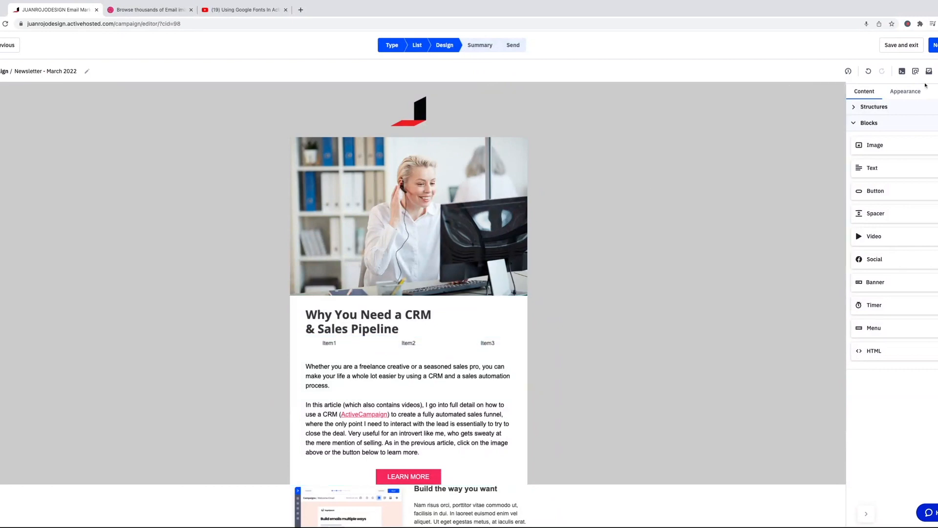
Review the menu block's Links settings in the side panel, then delete the menu.
{"action": "left_click", "coordinate": [915, 72]}
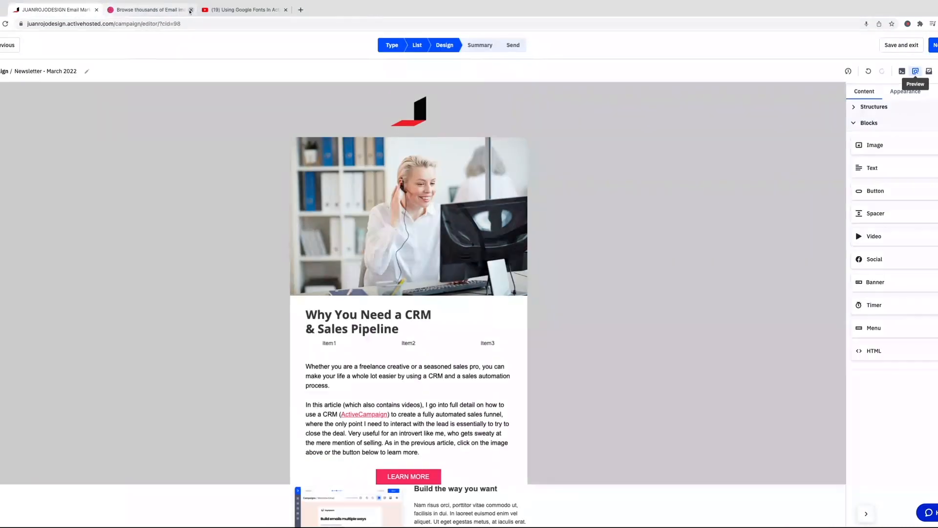
{"action": "left_click", "coordinate": [408, 343]}
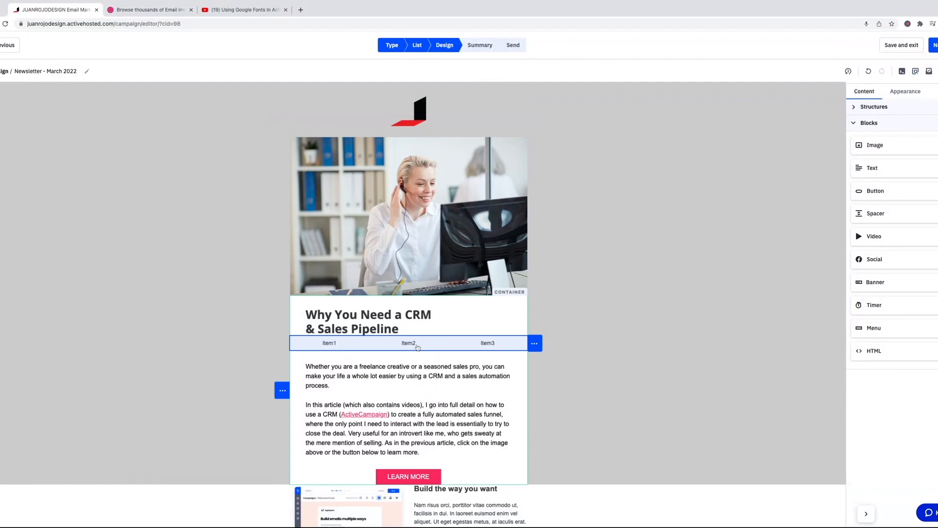
{"action": "left_click", "coordinate": [409, 343]}
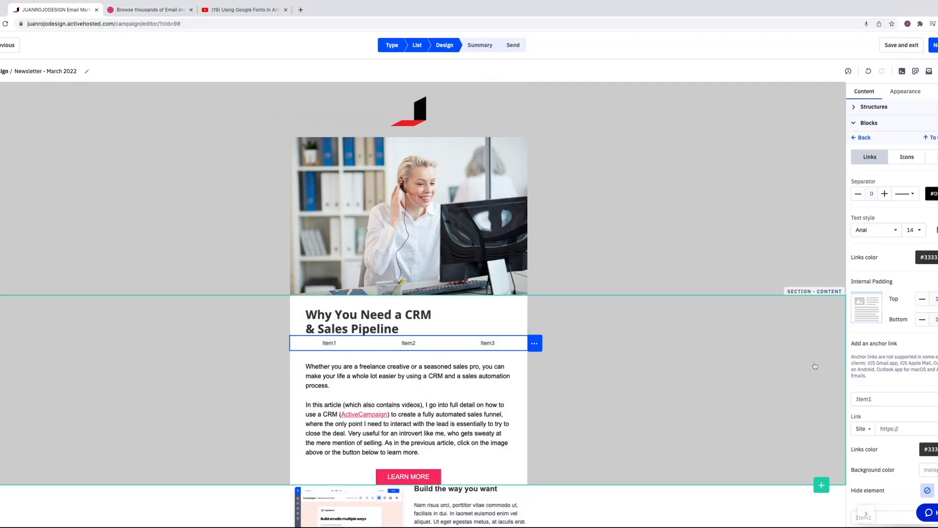
{"action": "scroll", "scroll_direction": "down", "scroll_amount": 3}
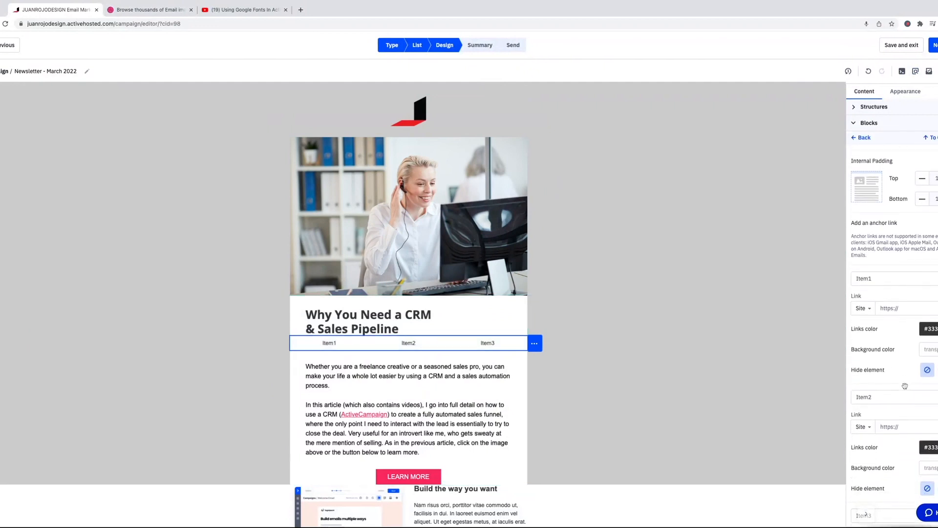
{"action": "scroll", "scroll_direction": "down", "scroll_amount": 3}
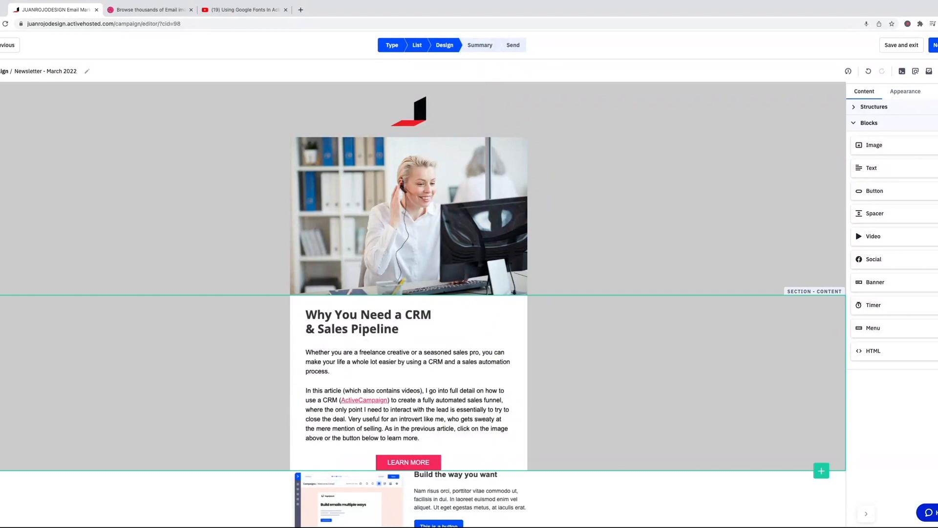
Select the body paragraph text block to show its text settings and formatting toolbar.
{"action": "left_click", "coordinate": [369, 322]}
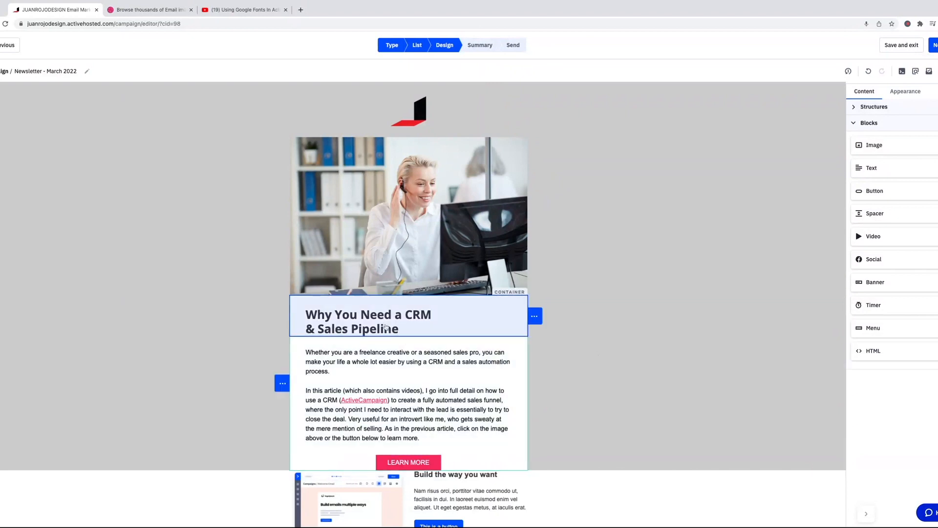
{"action": "left_click", "coordinate": [384, 372]}
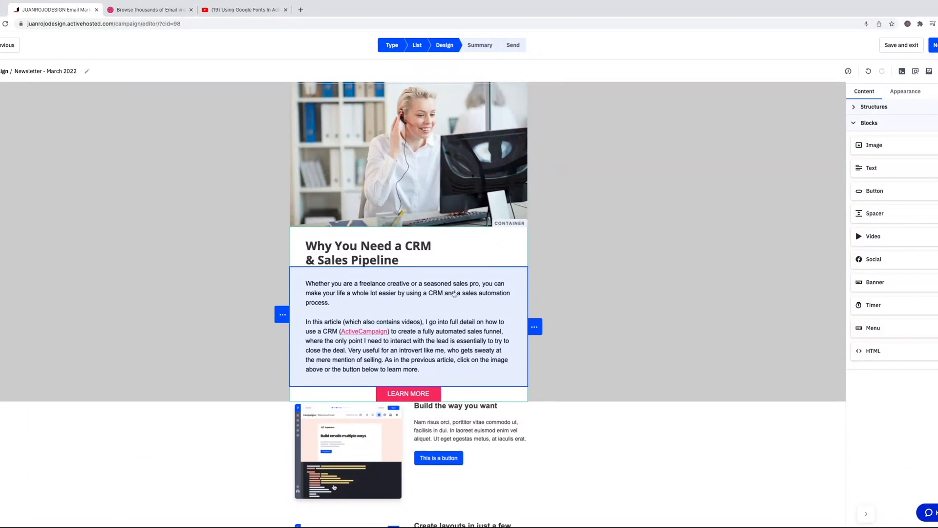
{"action": "mouse_move", "coordinate": [453, 294]}
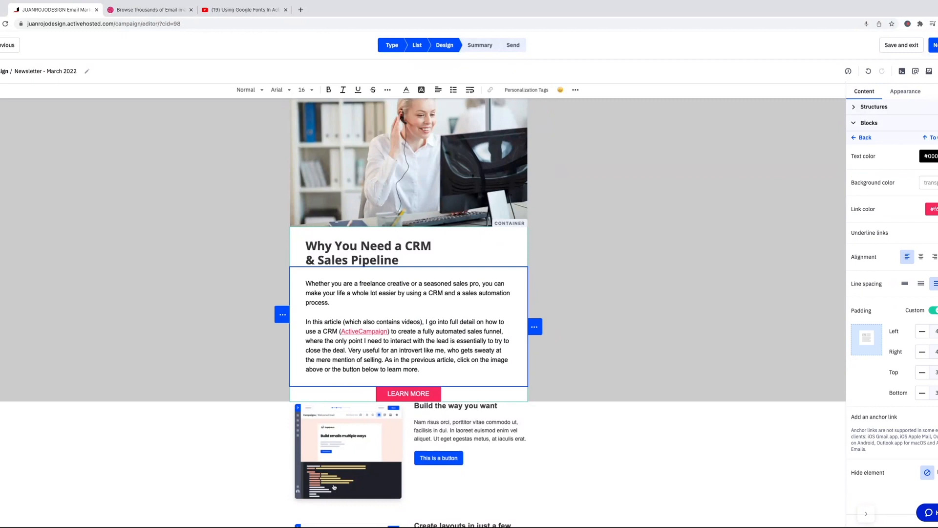
{"action": "left_click", "coordinate": [902, 71]}
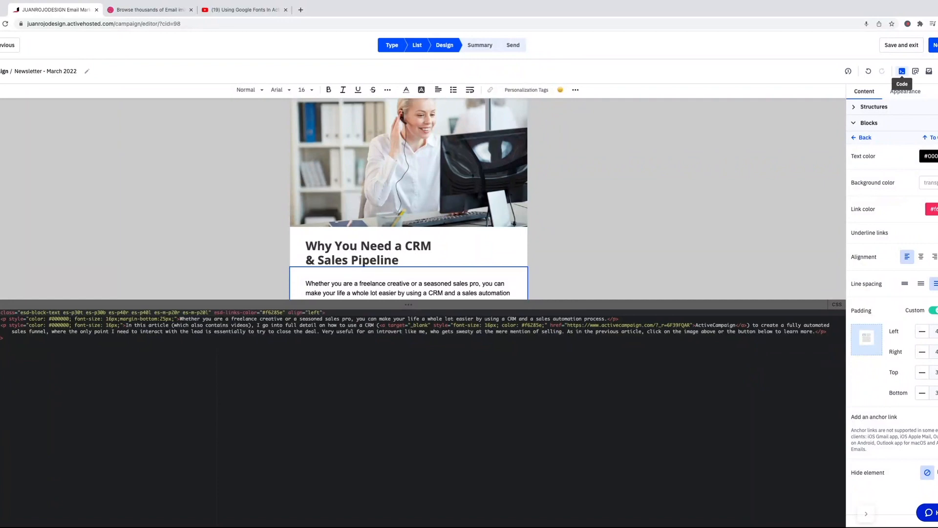
{"action": "mouse_move", "coordinate": [267, 351]}
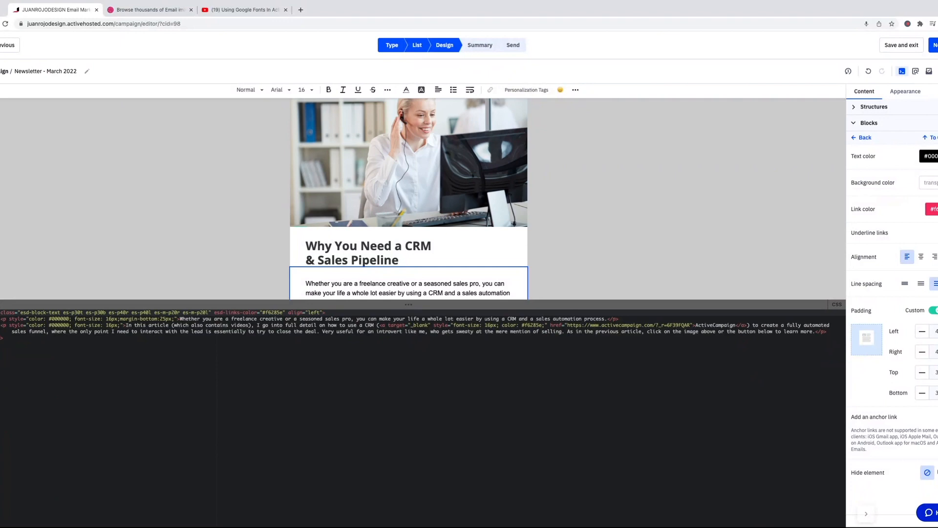
{"action": "left_click", "coordinate": [903, 71]}
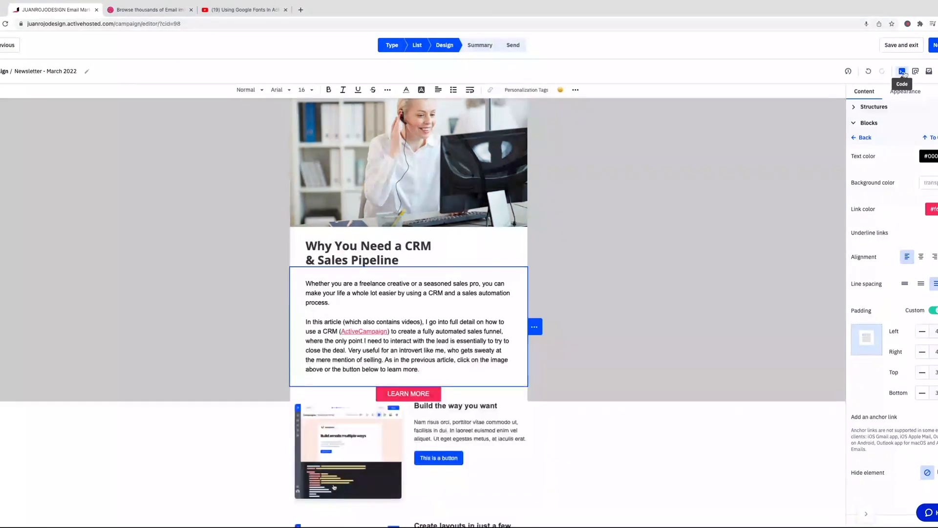